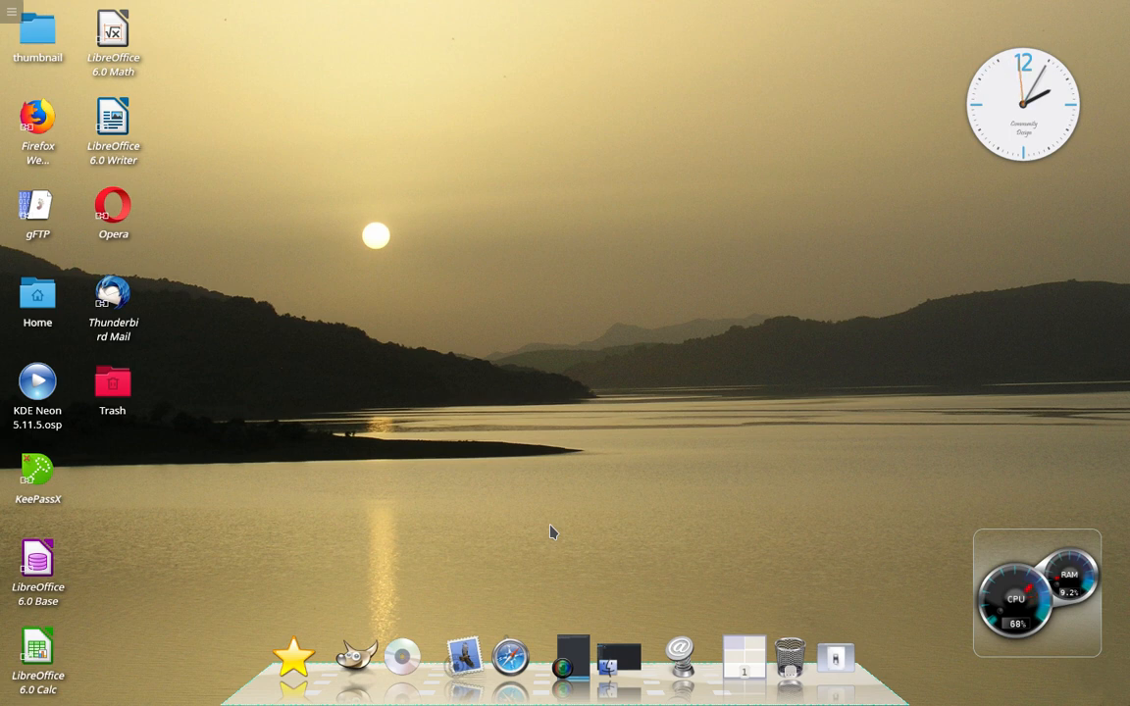
pyautogui.moveTo(655, 477)
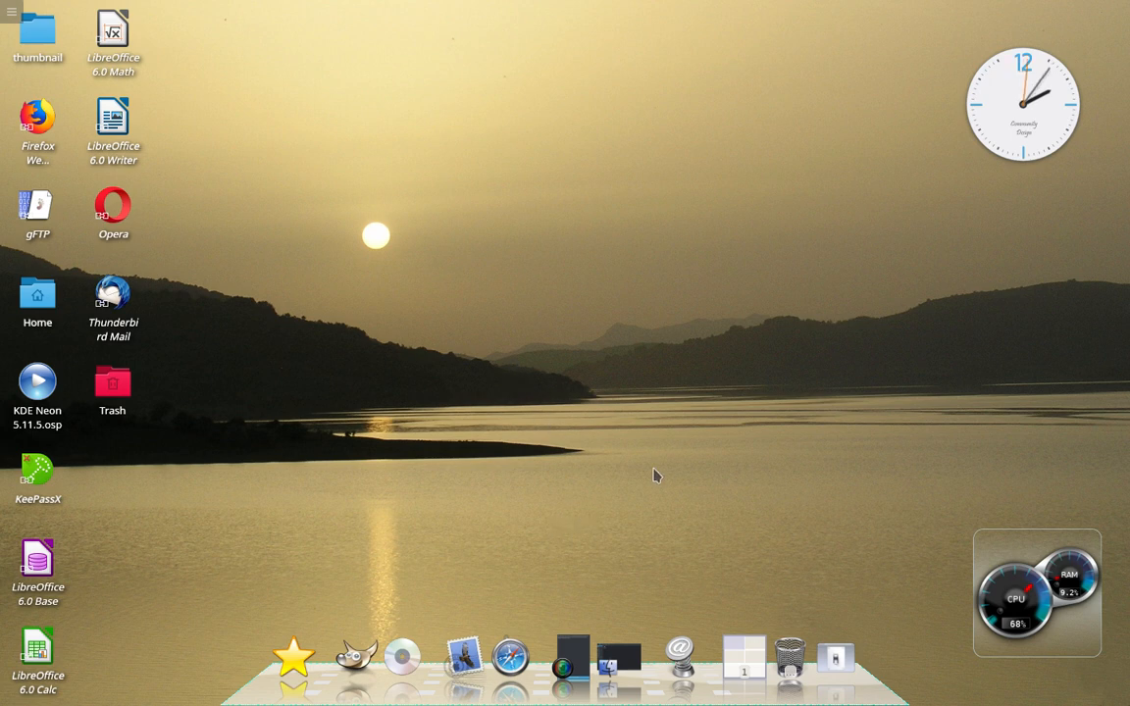
pyautogui.moveTo(557, 421)
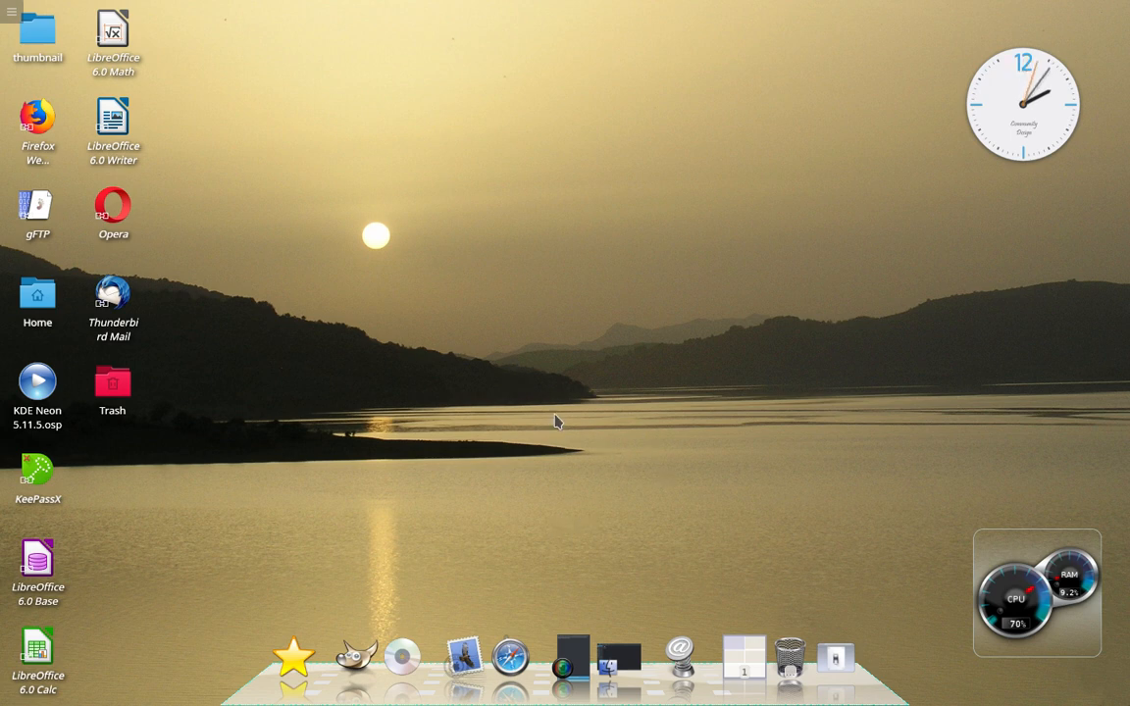
pyautogui.moveTo(579, 393)
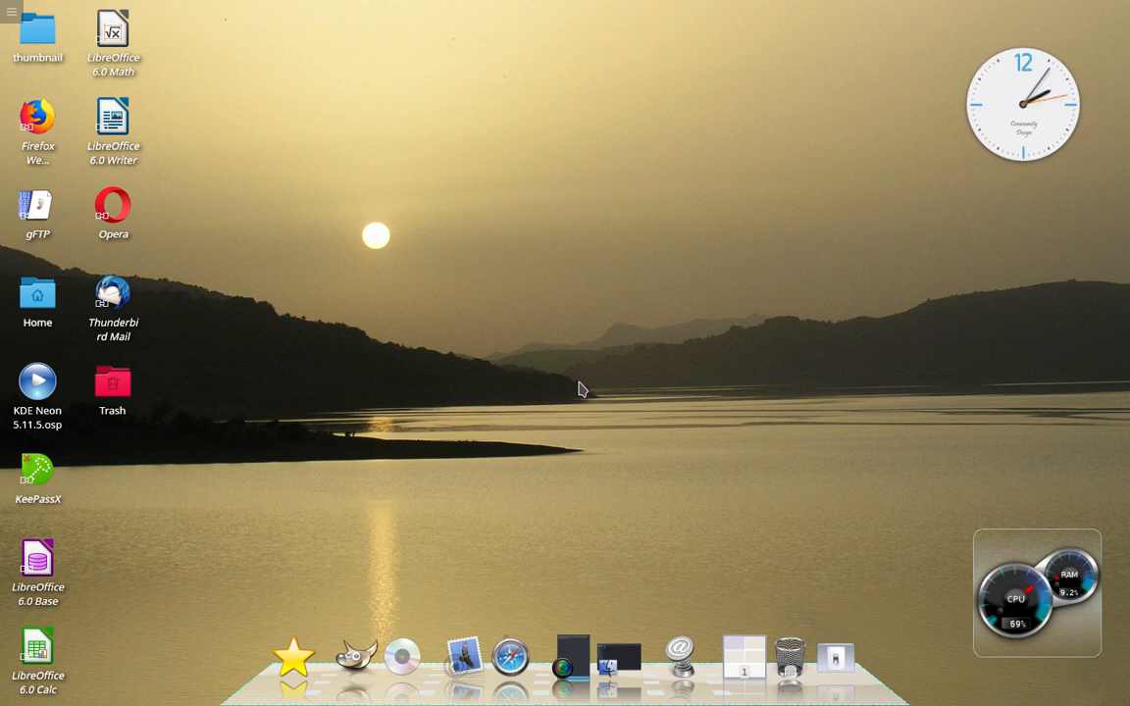
pyautogui.moveTo(612, 503)
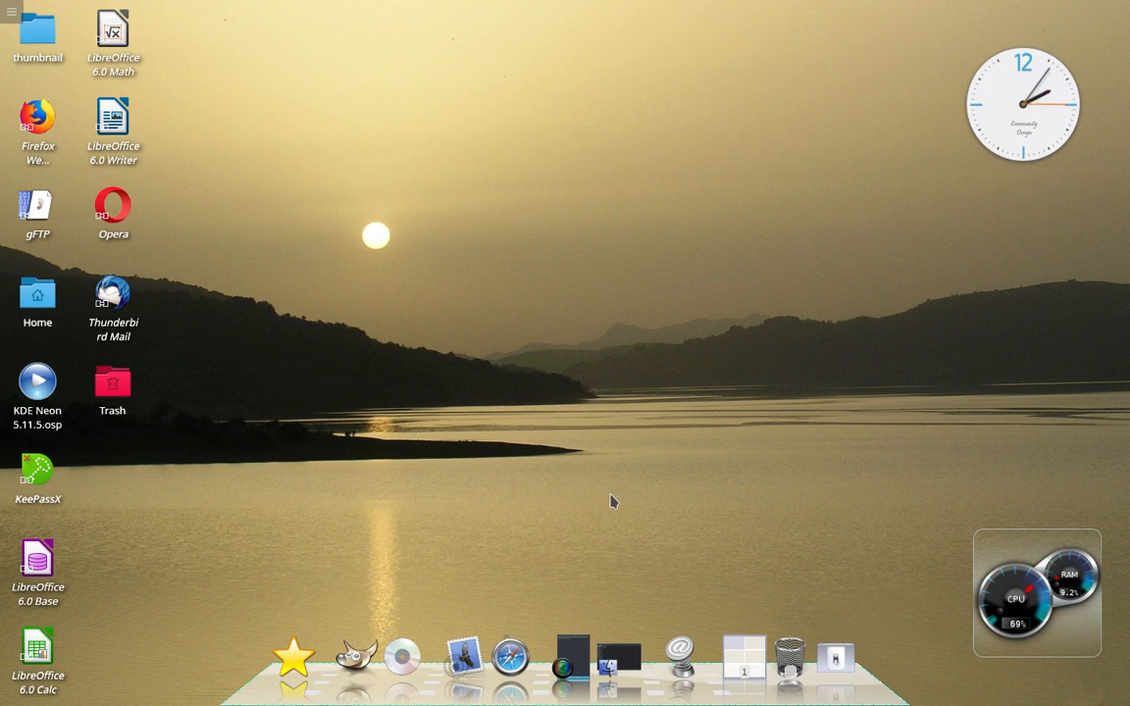
pyautogui.moveTo(612, 493)
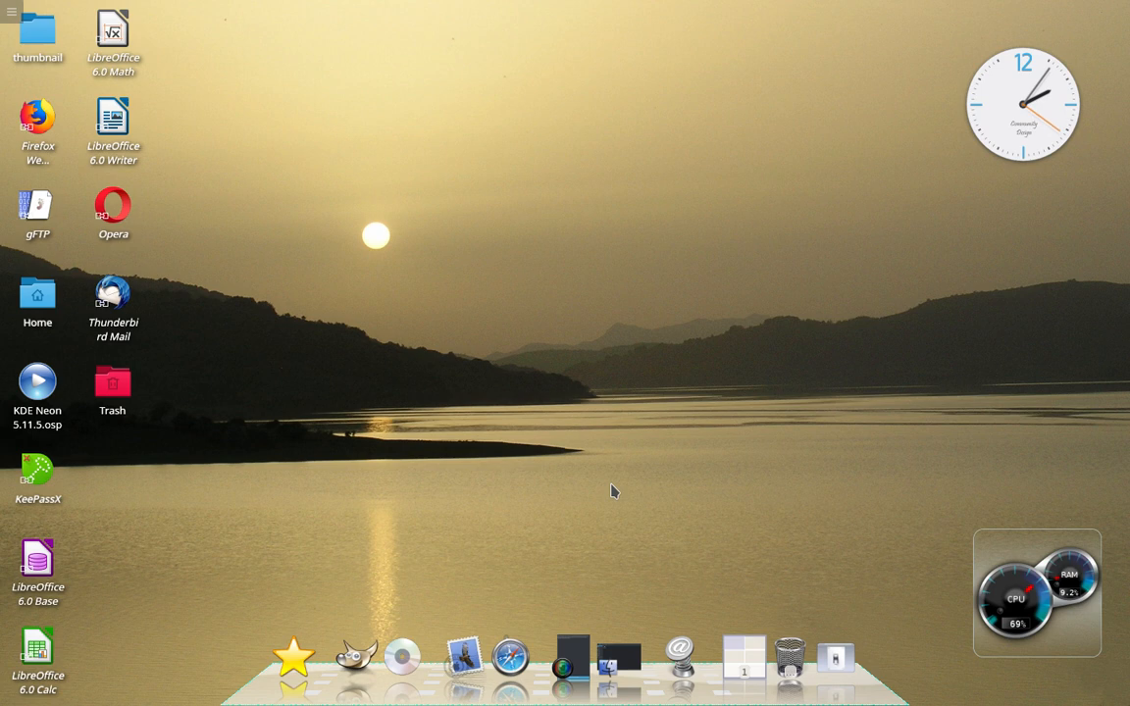
pyautogui.moveTo(561, 369)
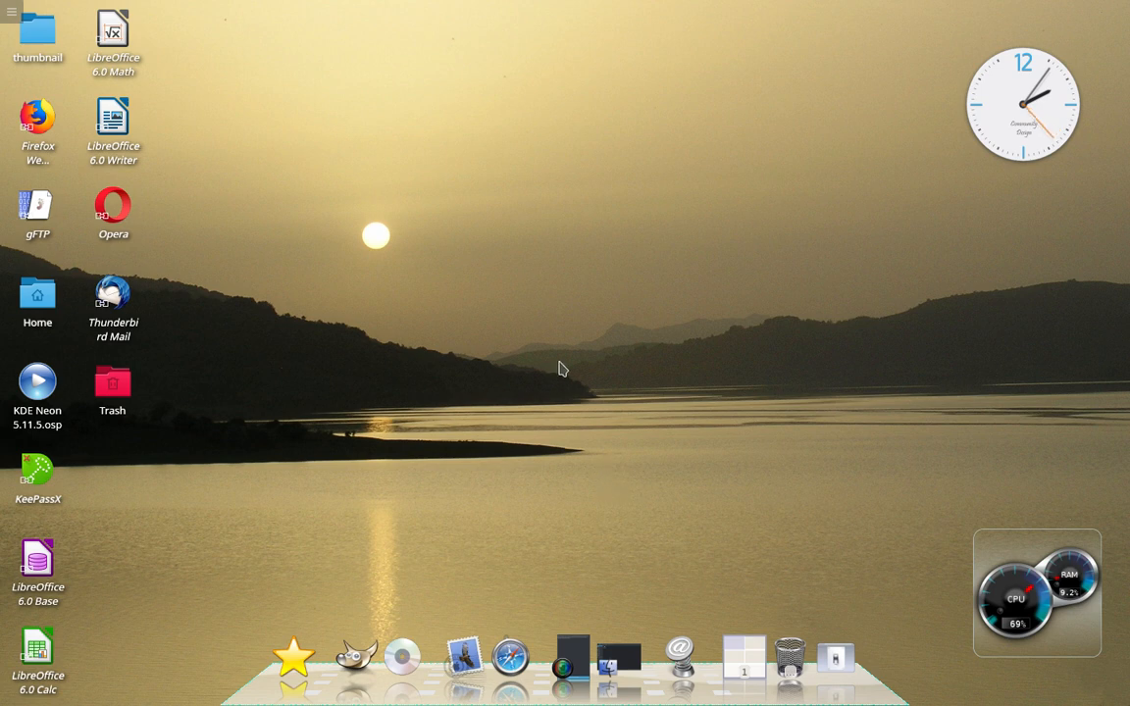
pyautogui.moveTo(526, 338)
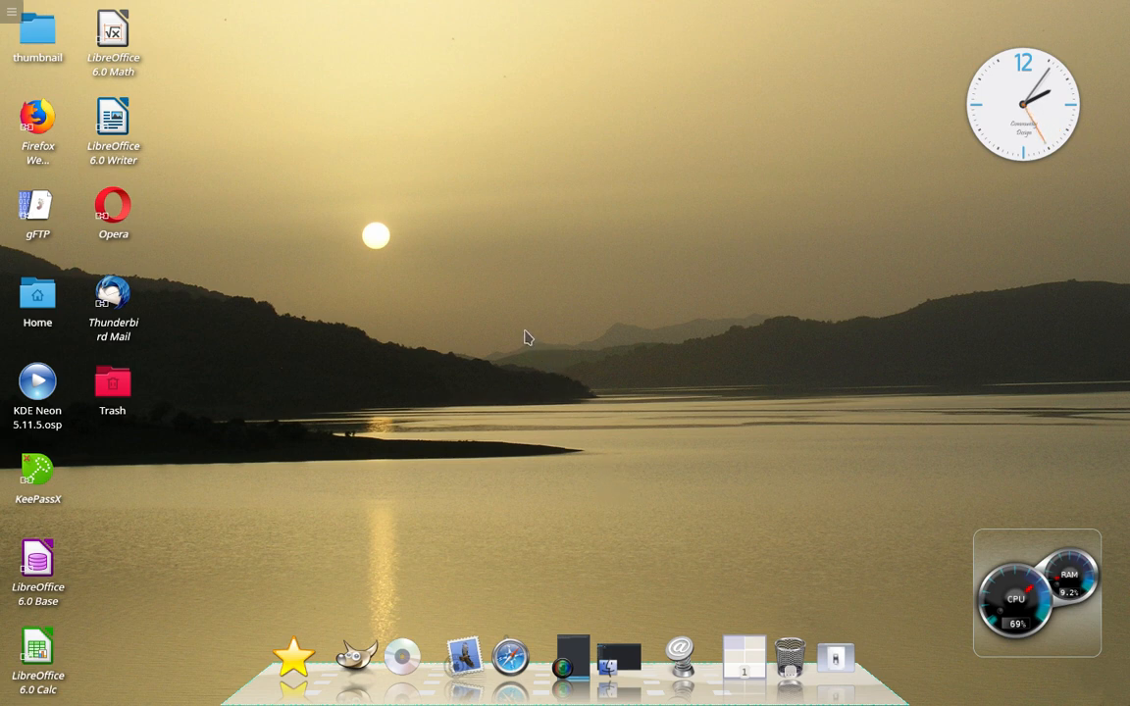
pyautogui.moveTo(437, 459)
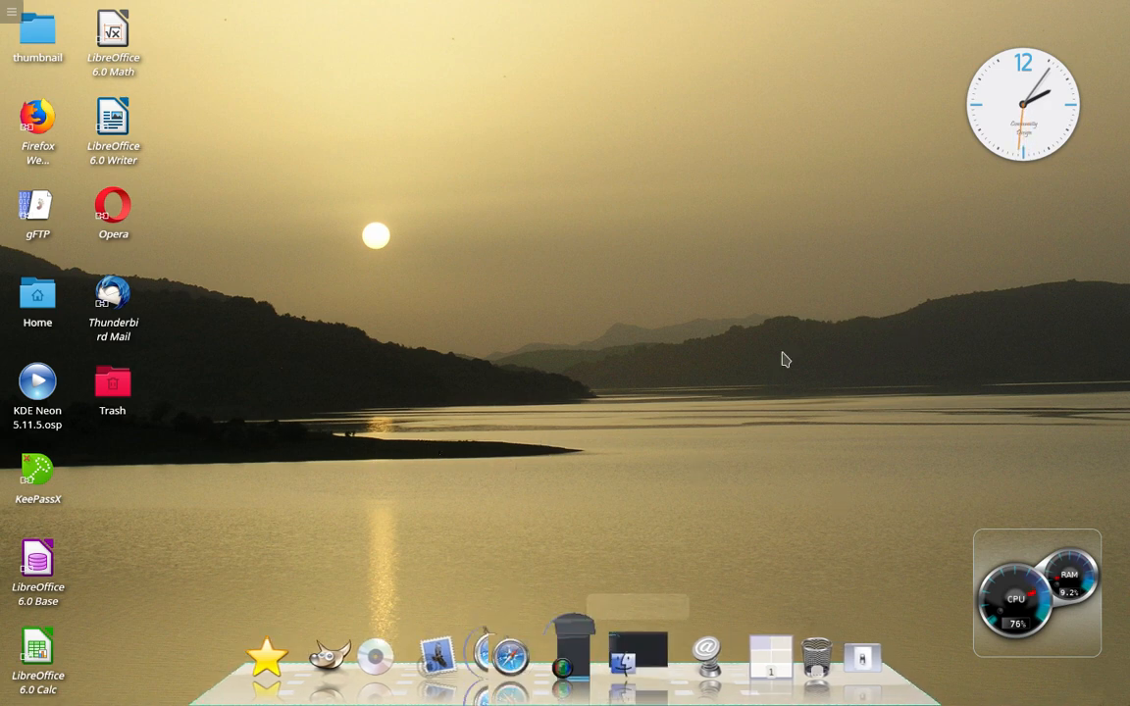
pyautogui.moveTo(483, 383)
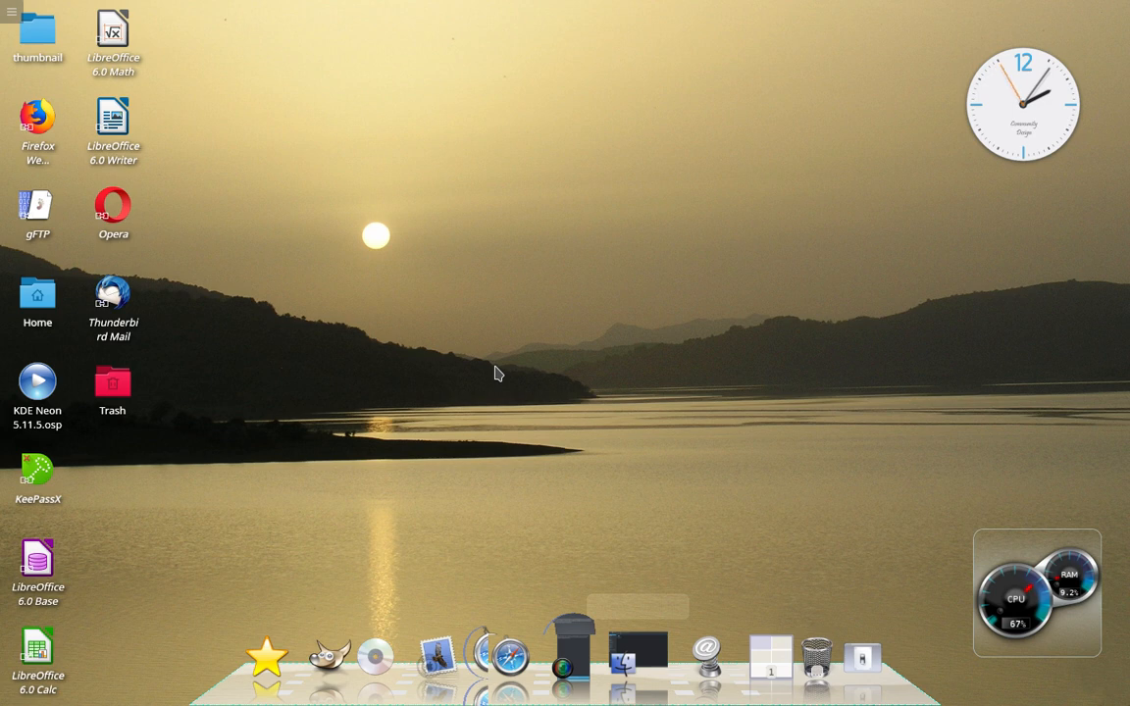
pyautogui.moveTo(495, 453)
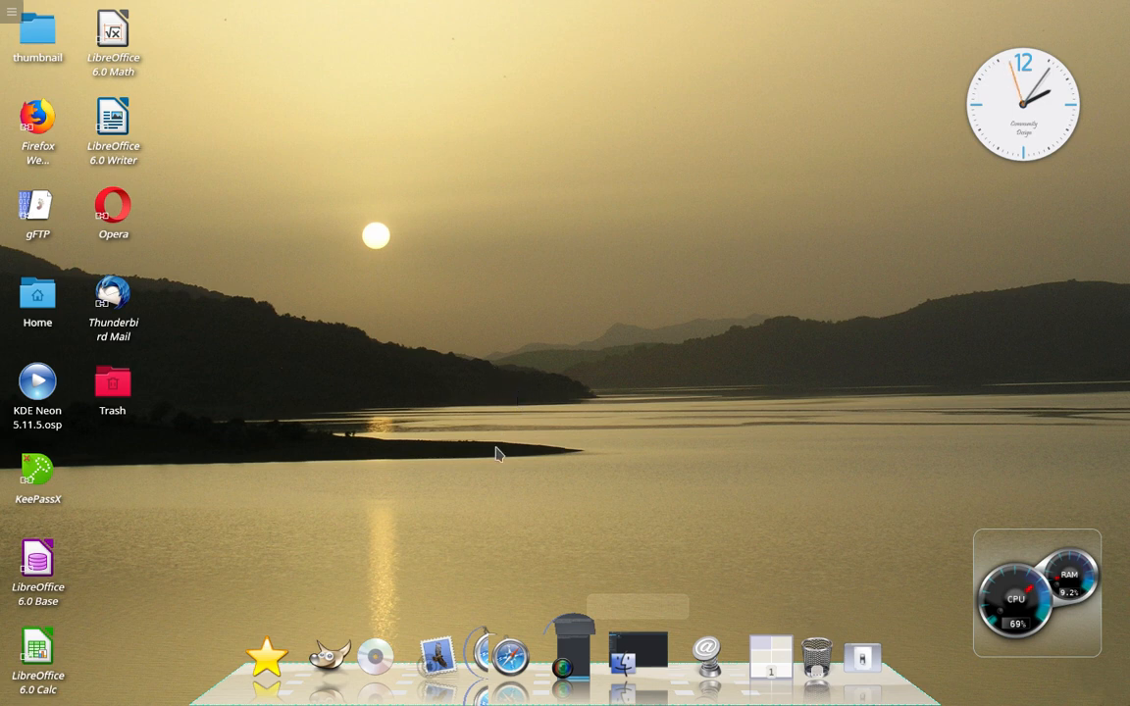
pyautogui.moveTo(495, 497)
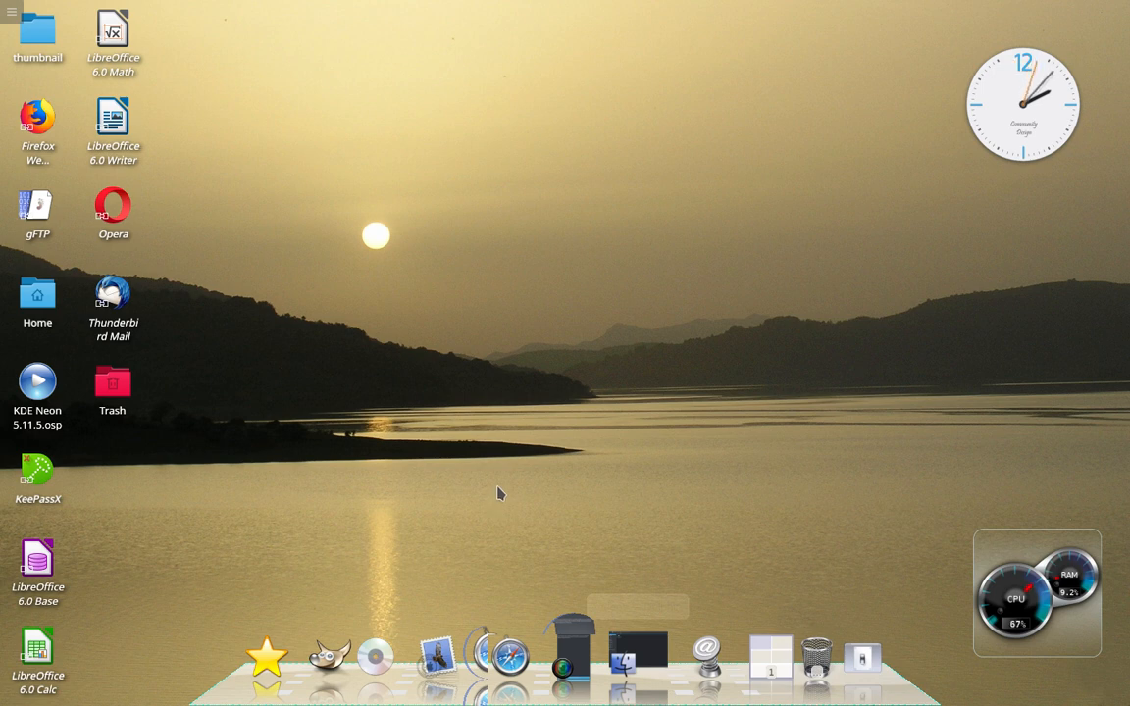
pyautogui.moveTo(507, 477)
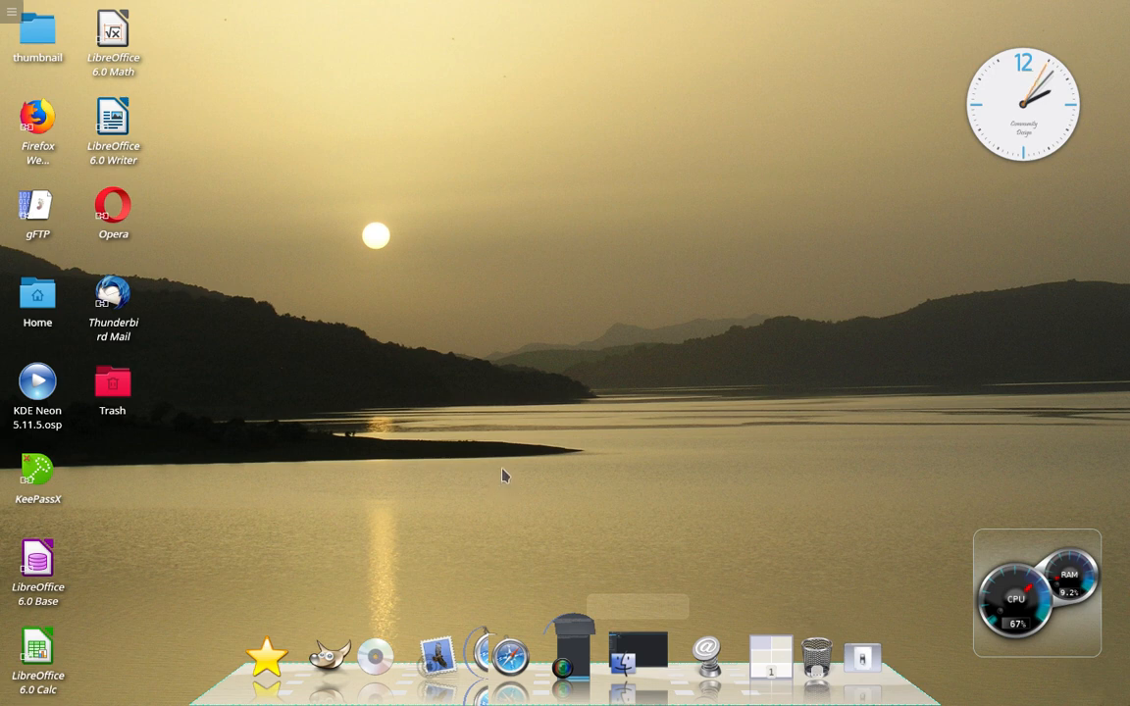
pyautogui.moveTo(506, 471)
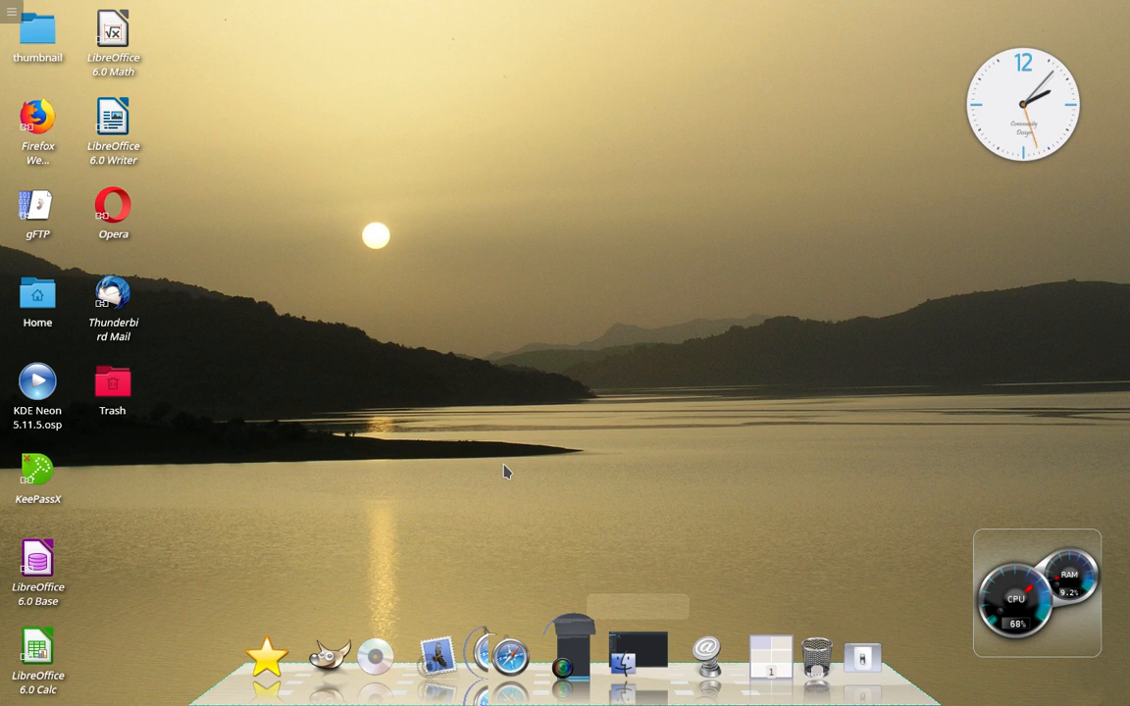
pyautogui.moveTo(291, 529)
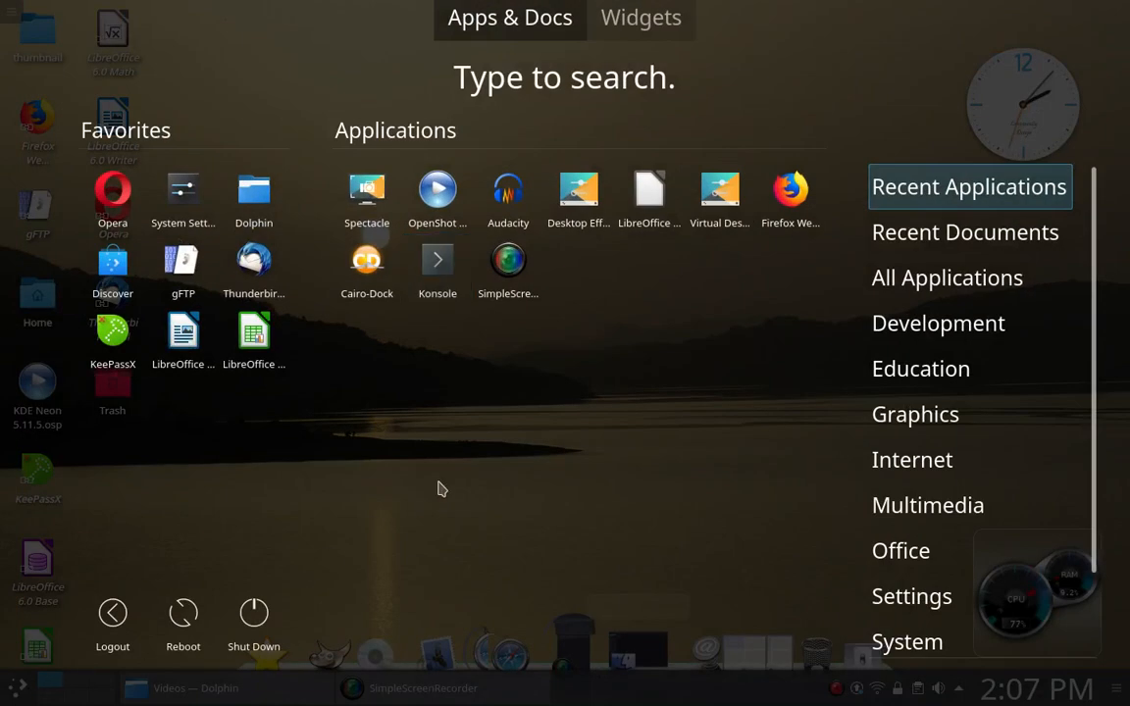
pyautogui.moveTo(554, 455)
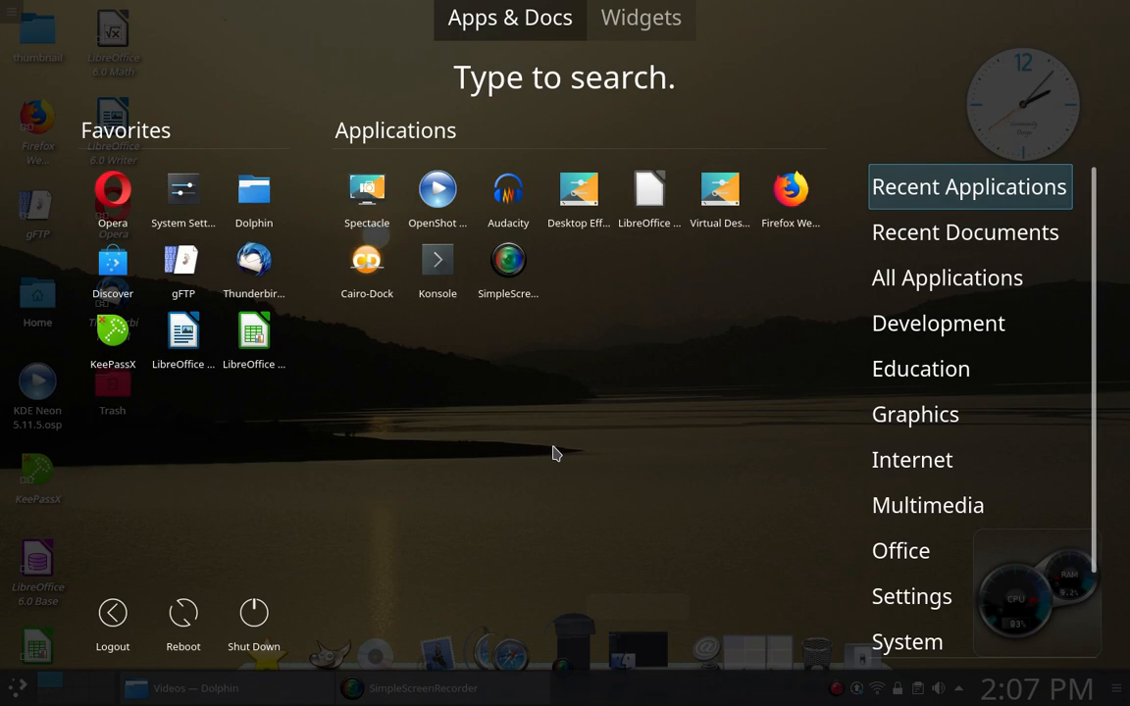
pyautogui.moveTo(436, 265)
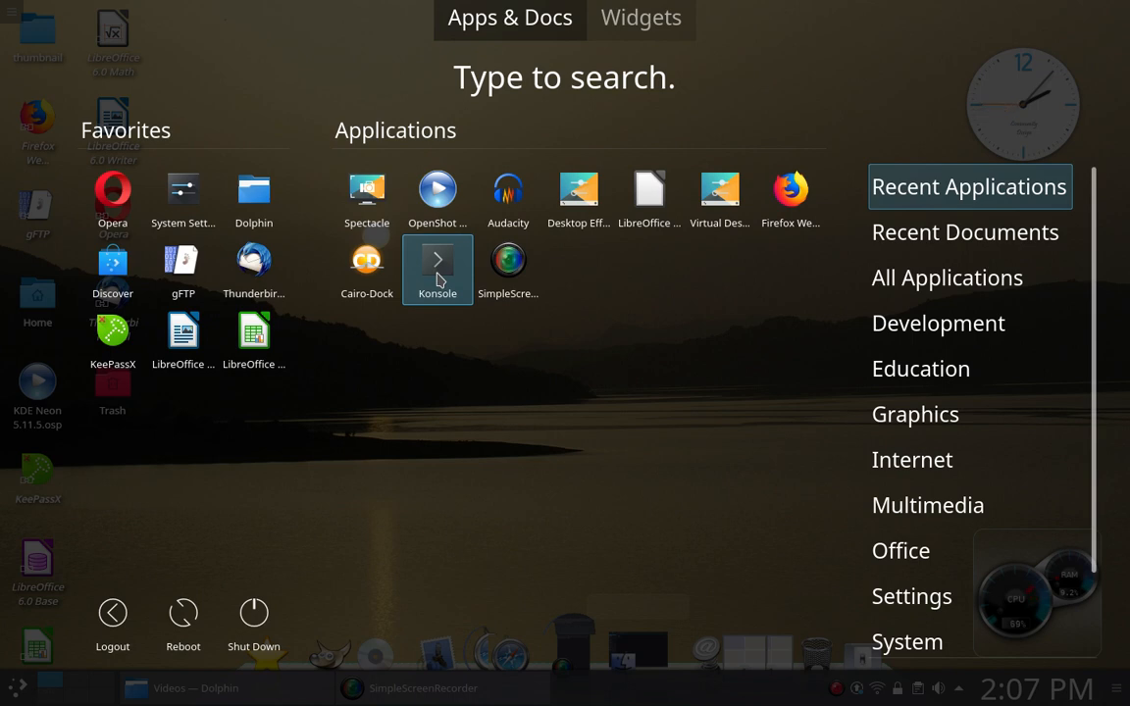
# Launch a maximized Konsole window from the launcher, landing at a fresh bash prompt
pyautogui.click(436, 265)
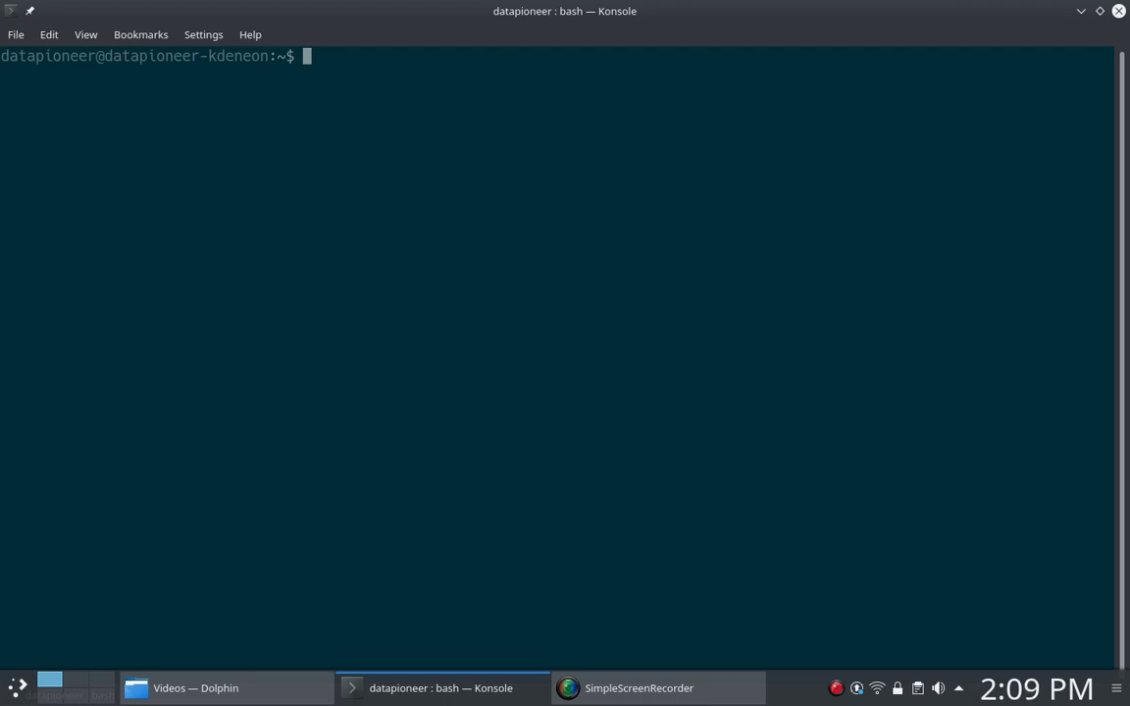
# Run sudo apt update with the password, finishing with 104 upgradable packages reported
pyautogui.write('sudo apt update')
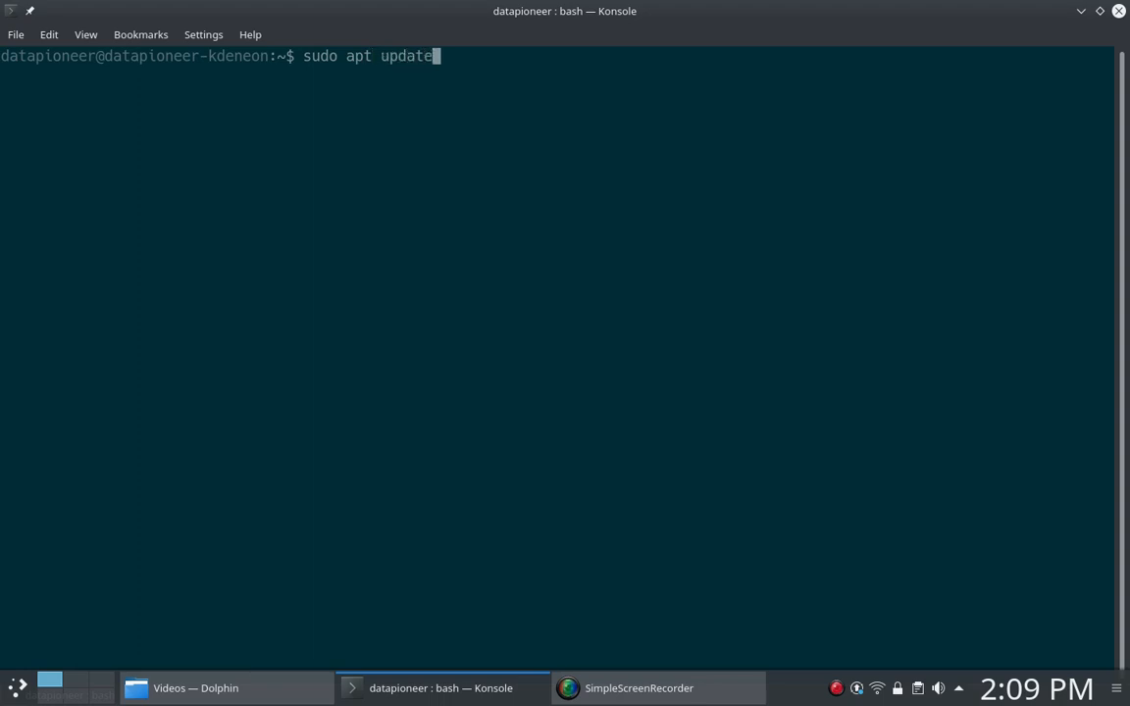
pyautogui.press('Return')
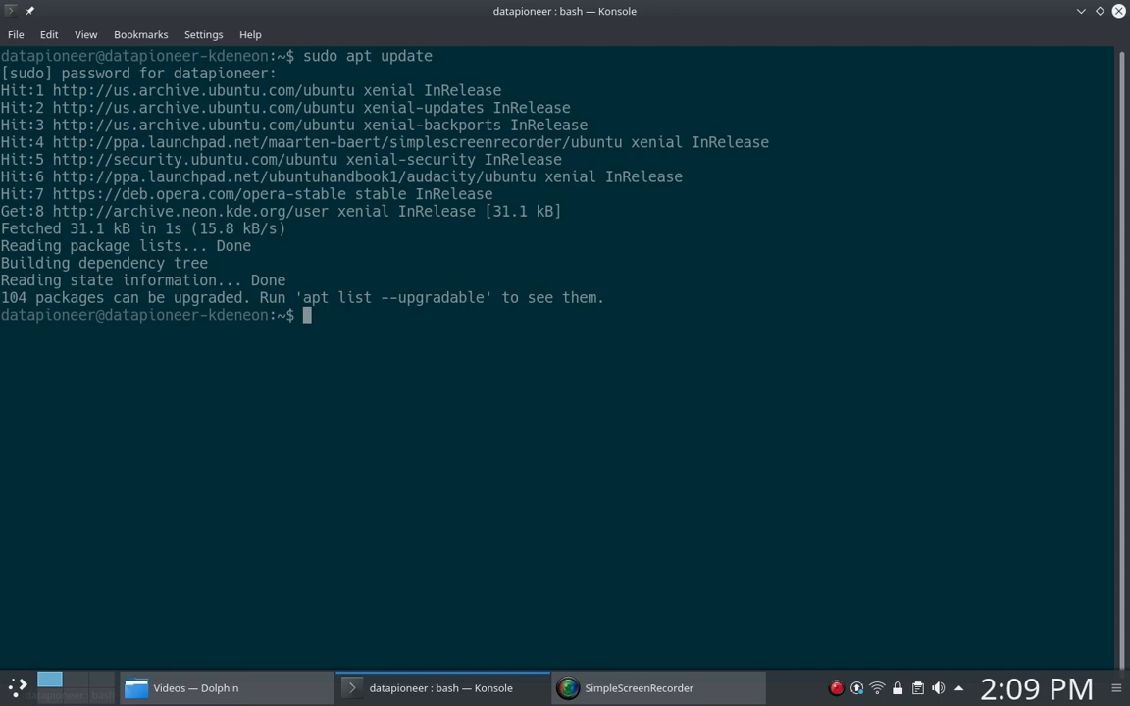
# Run sudo apt upgrade, reaching the Y/n prompt for 104 upgraded and 4 new packages
pyautogui.write('sudo')
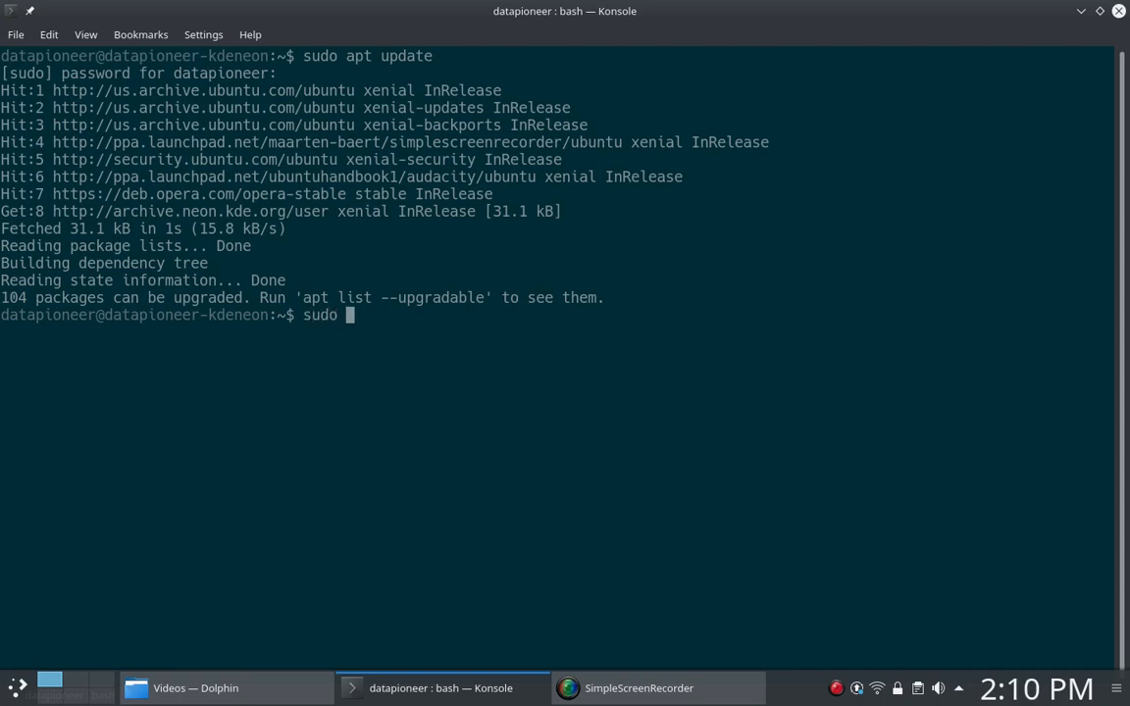
pyautogui.write('apt upgrad')
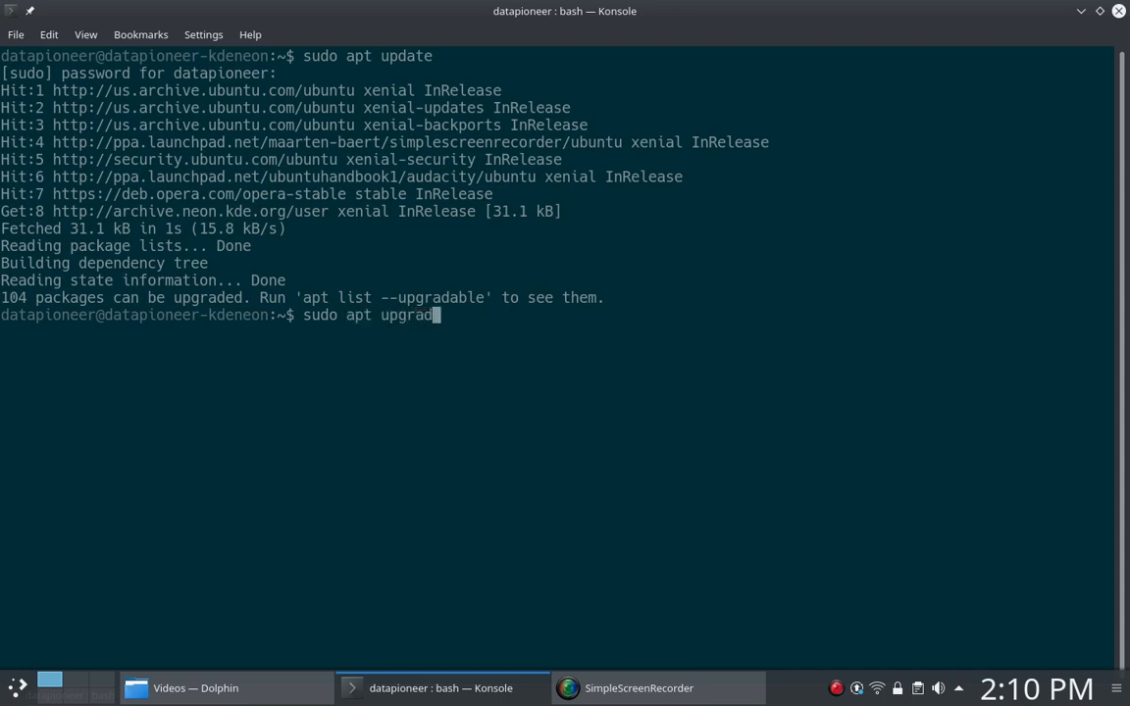
pyautogui.press('Return')
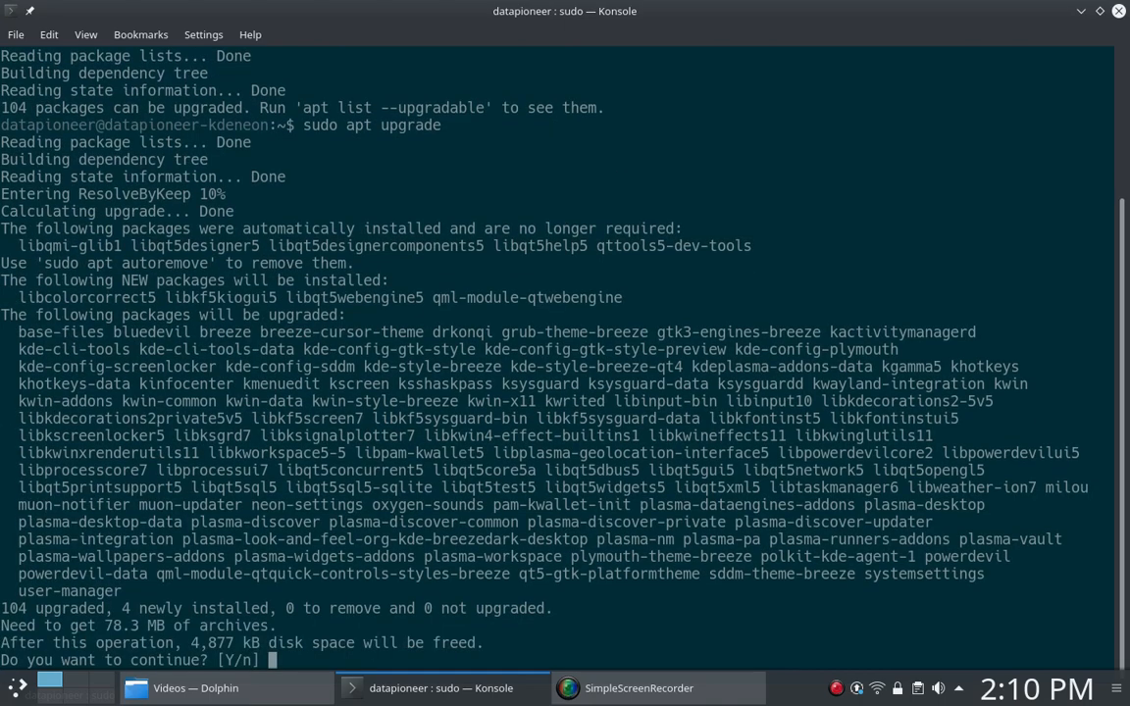
# Answer y to continue so the 78.3 MB of packages download and start unpacking
pyautogui.write('y')
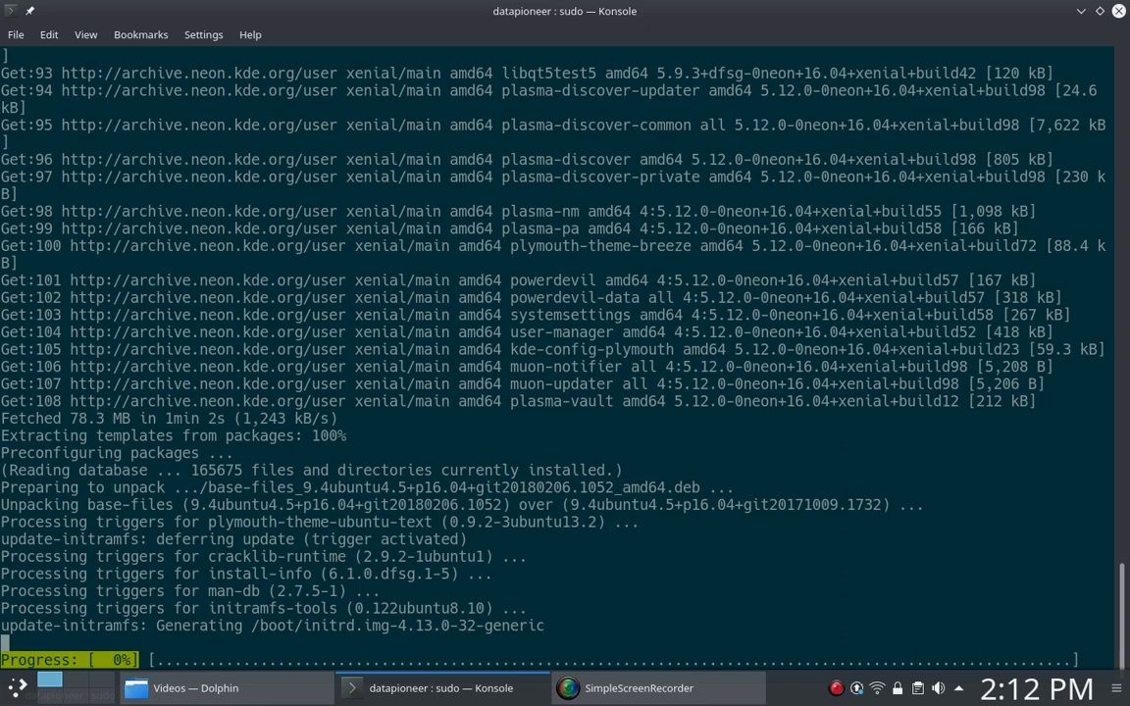
# Scroll through the upgrade output while the Plasma and Discover packages unpack to completion
pyautogui.scroll(-3)
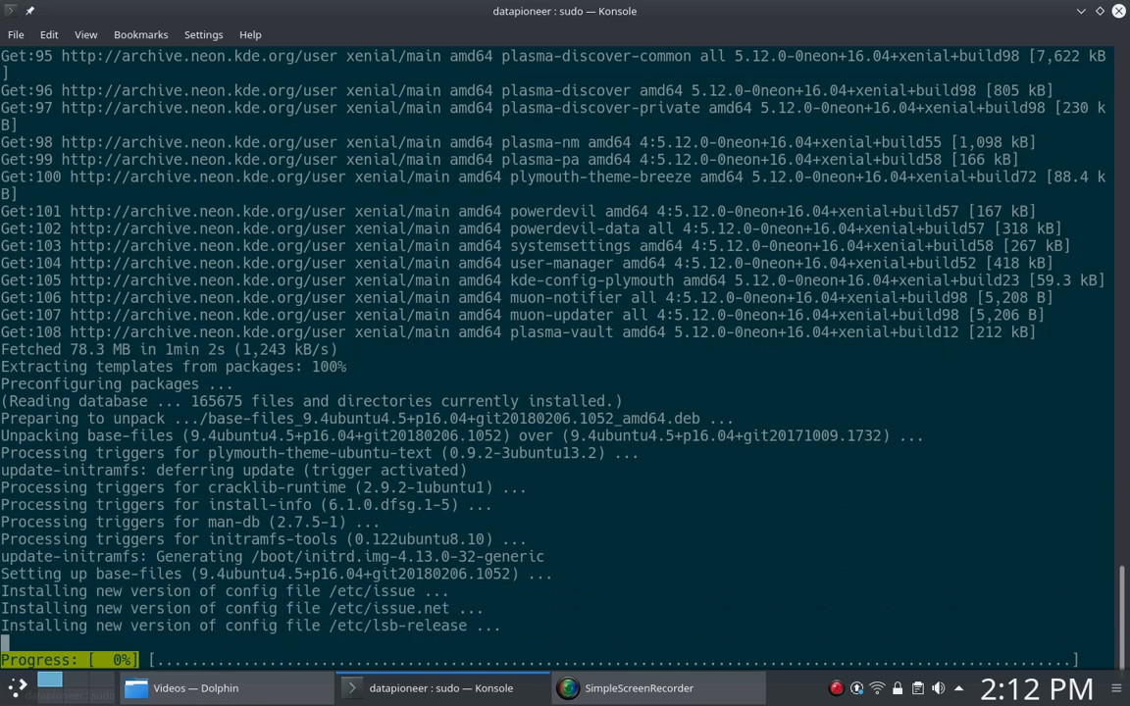
pyautogui.scroll(-3)
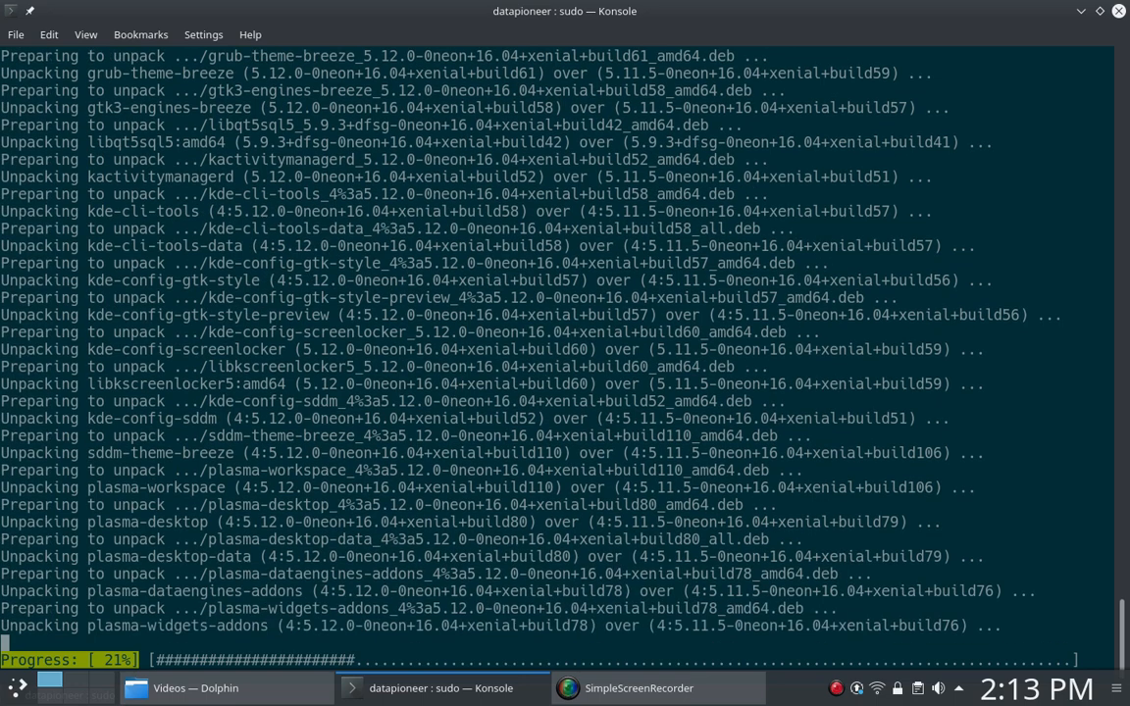
pyautogui.scroll(-3)
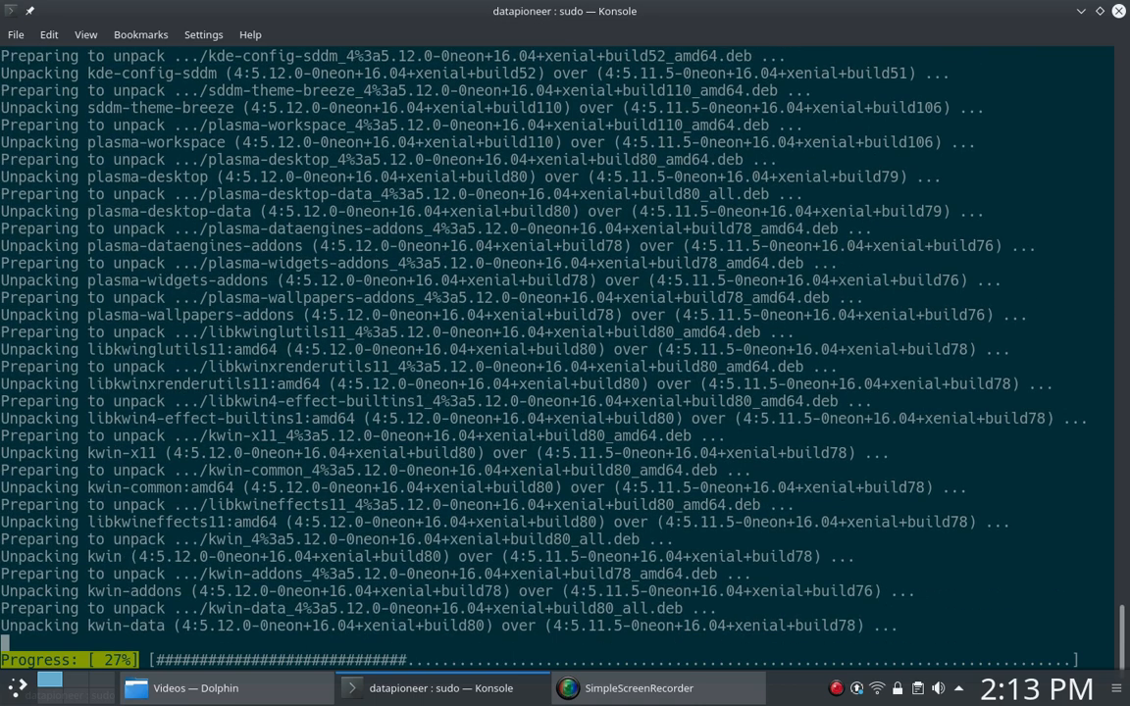
pyautogui.scroll(-3)
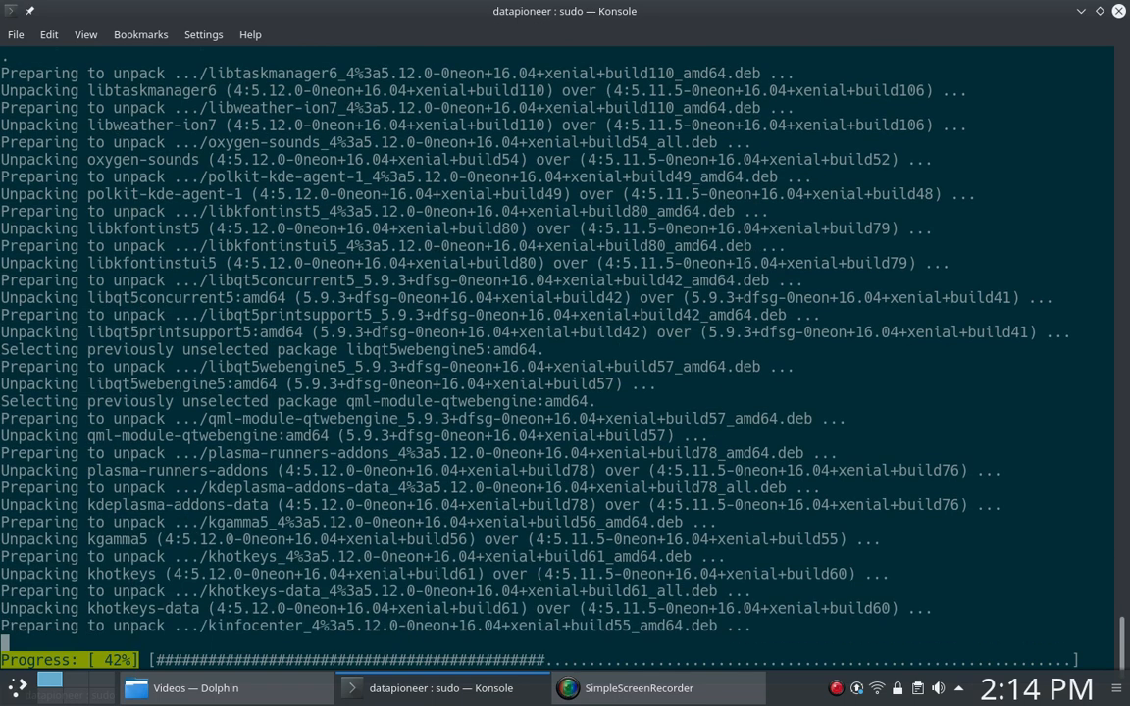
pyautogui.scroll(-3)
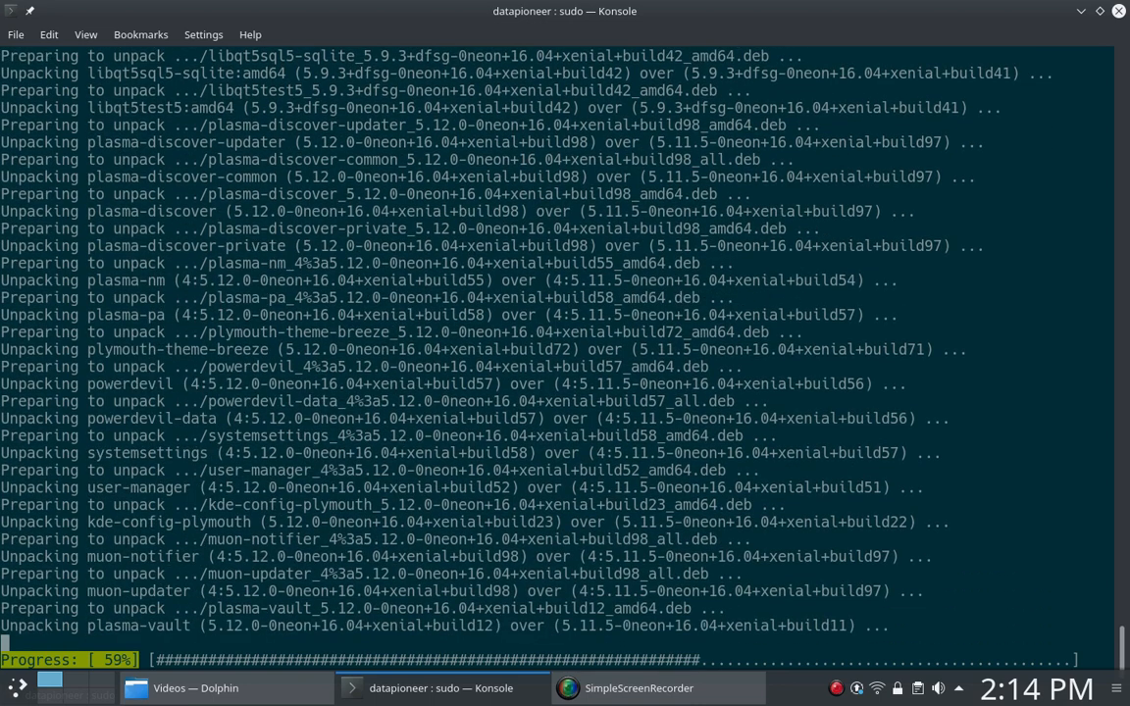
pyautogui.scroll(-3)
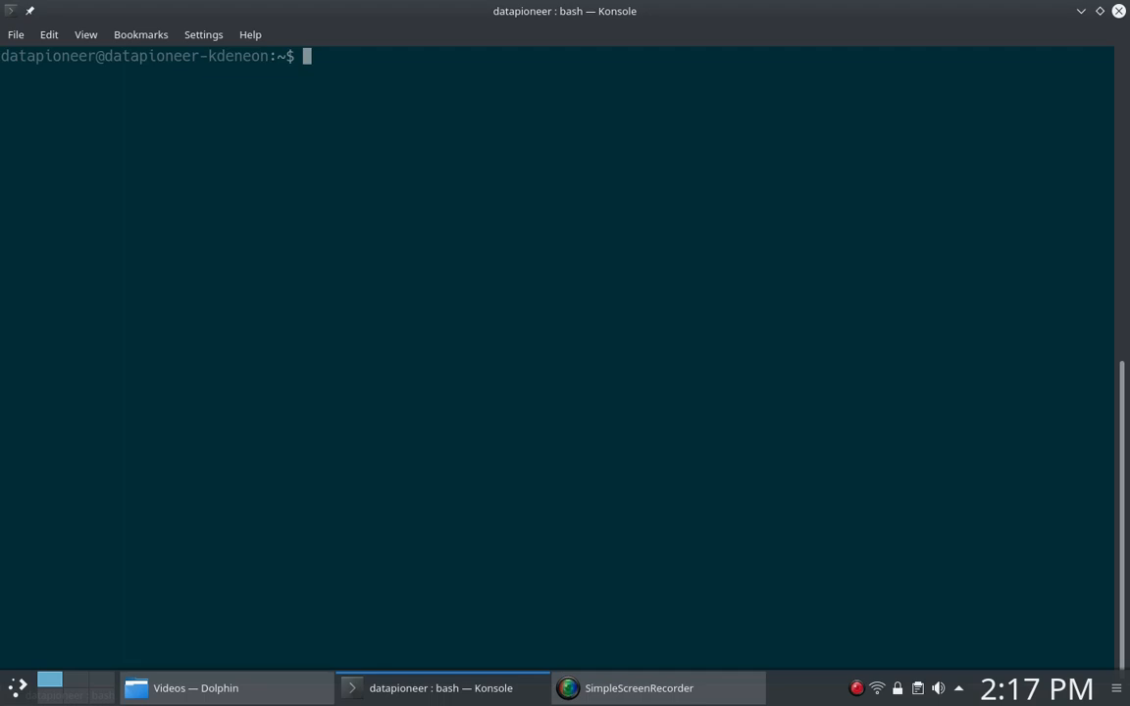
# Run uname -a, showing kernel 4.13.0-32-generic on x86_64 GNU/Linux
pyautogui.write('u')
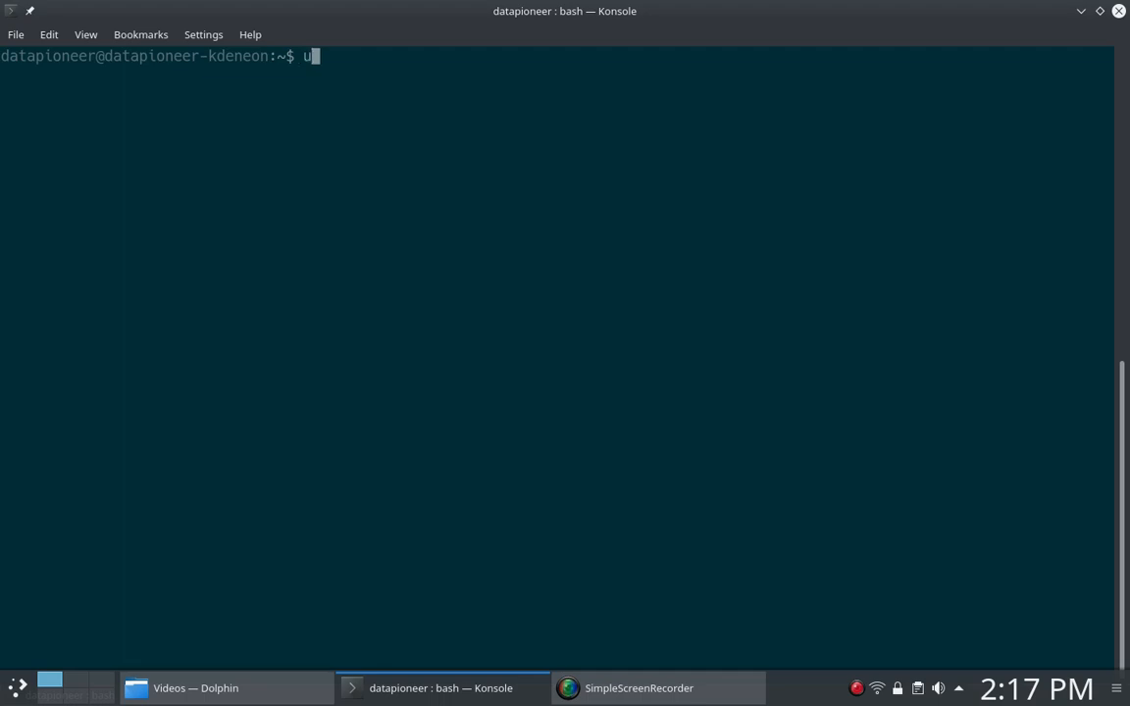
pyautogui.write('name -a')
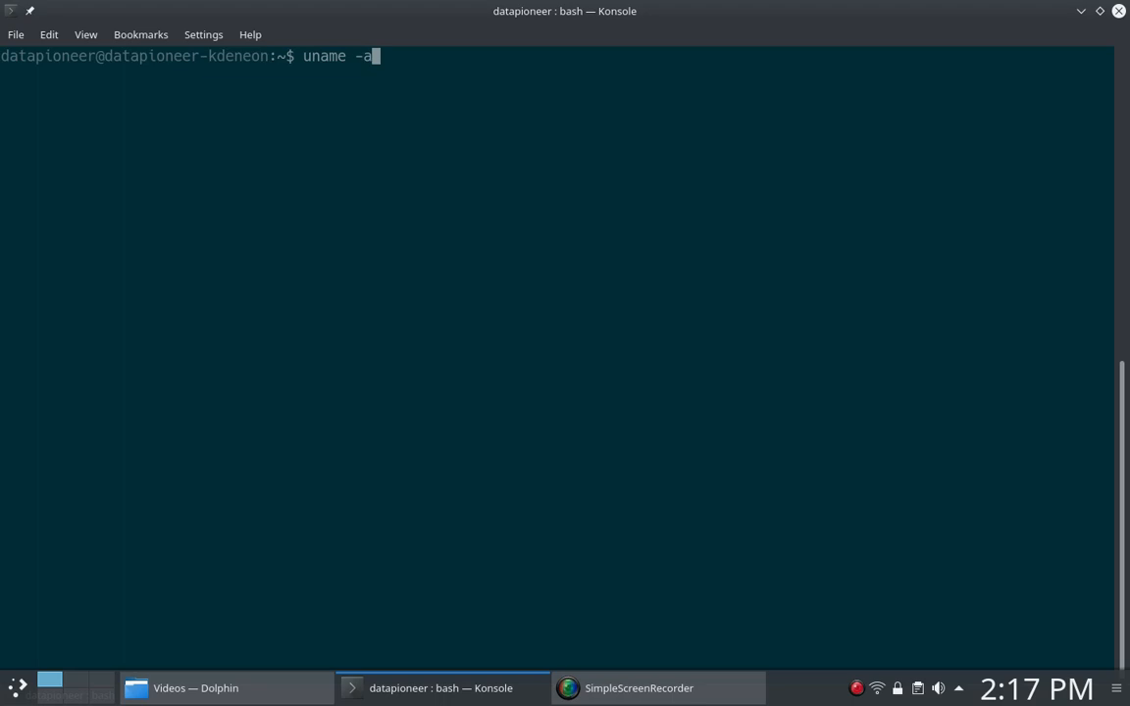
pyautogui.press('Return')
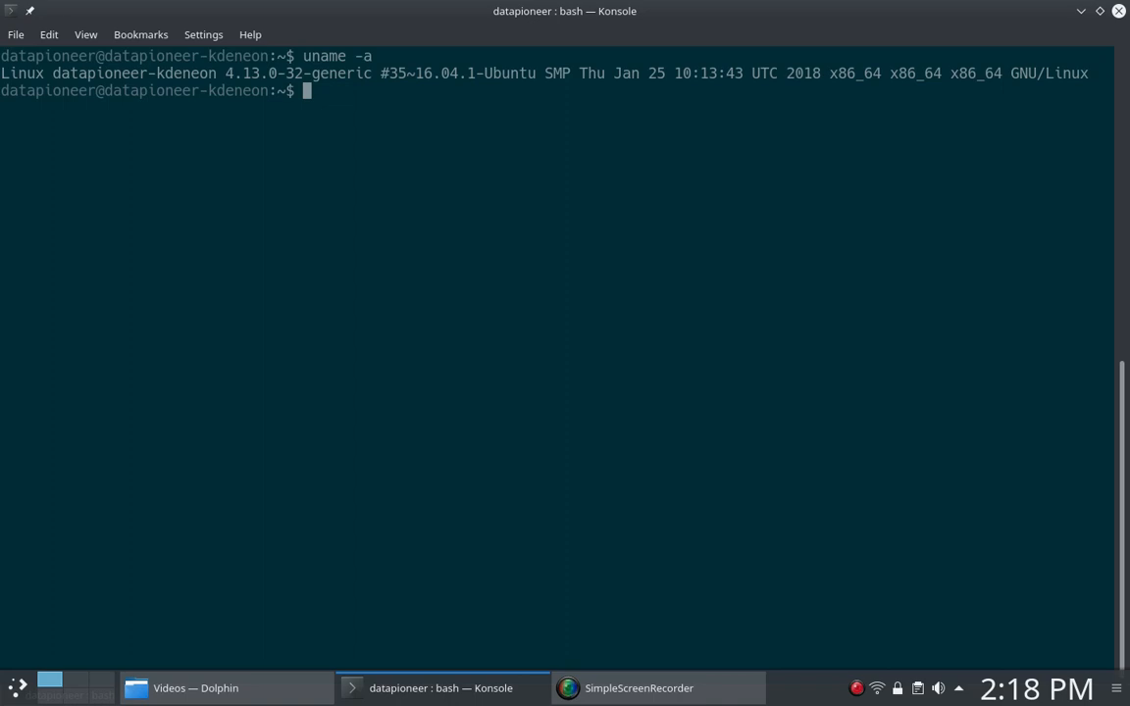
pyautogui.write('top')
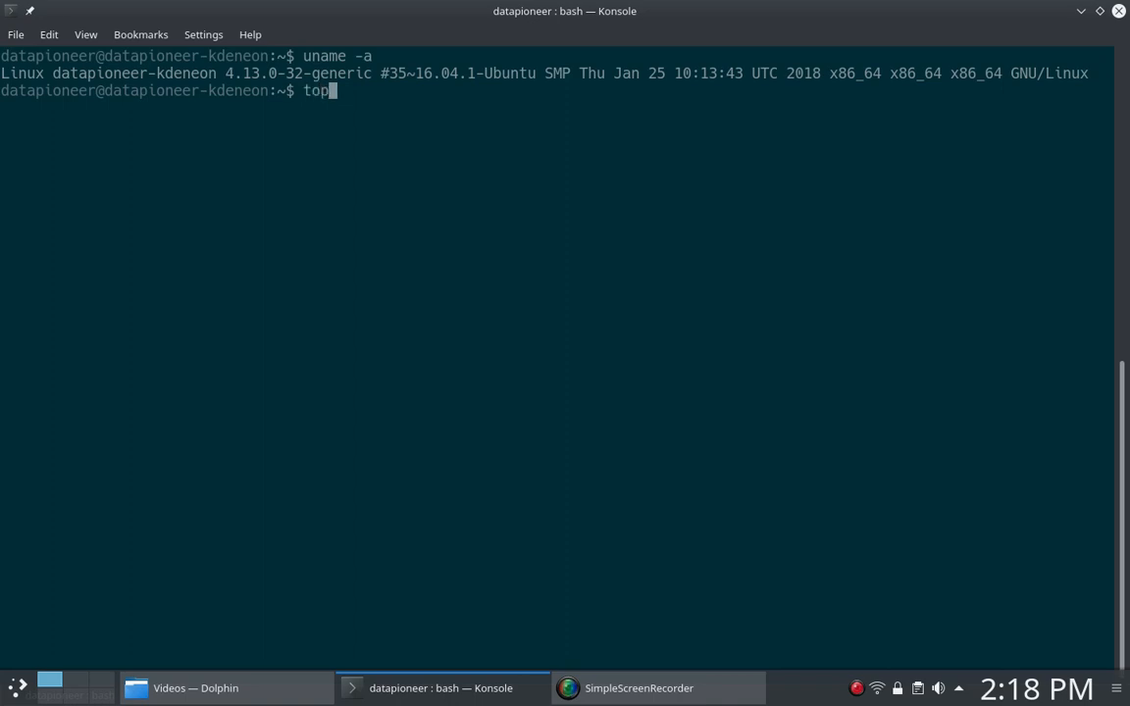
pyautogui.press('Return')
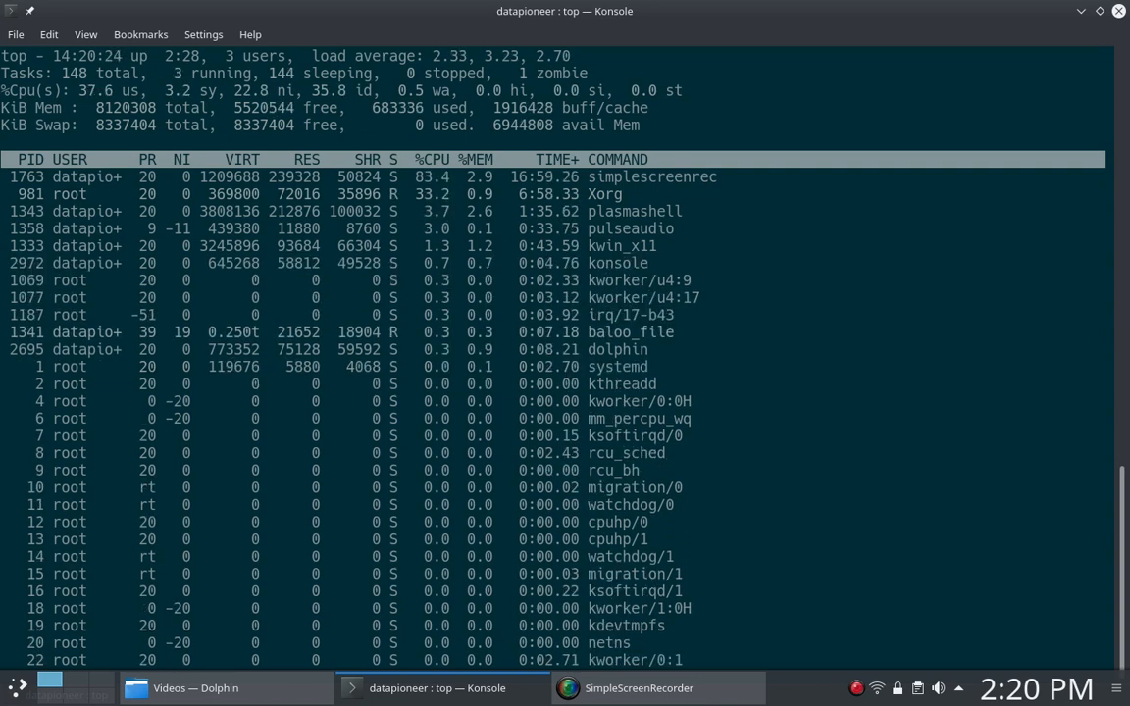
pyautogui.moveTo(259, 430)
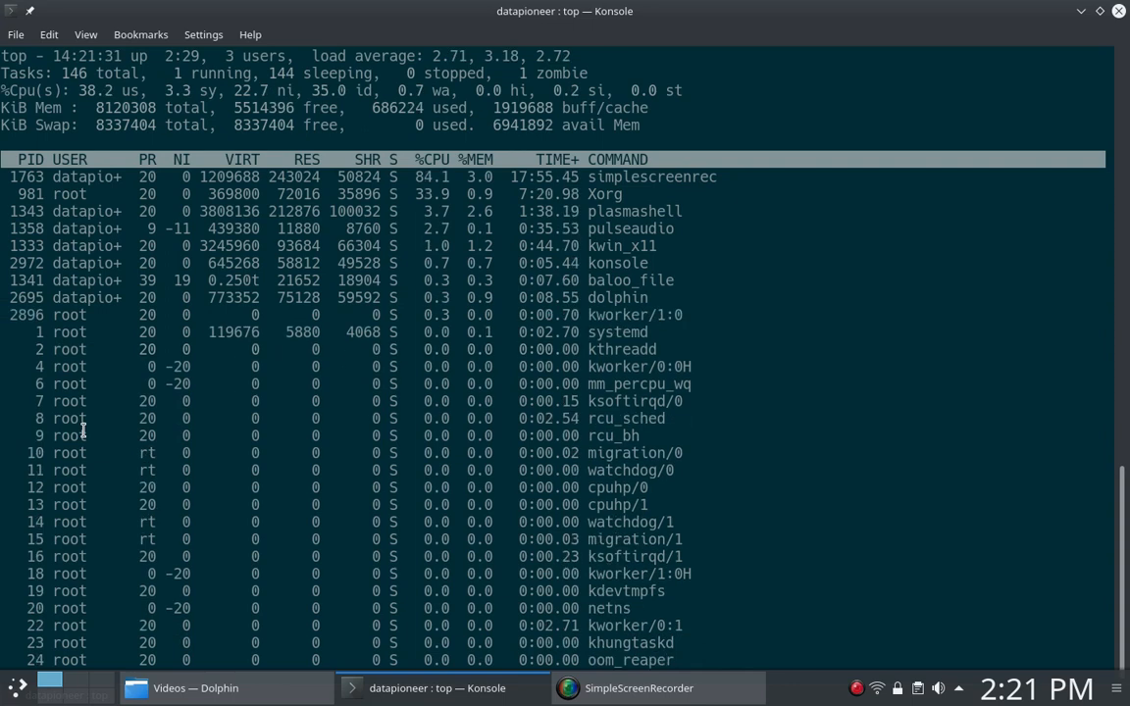
pyautogui.moveTo(71, 187)
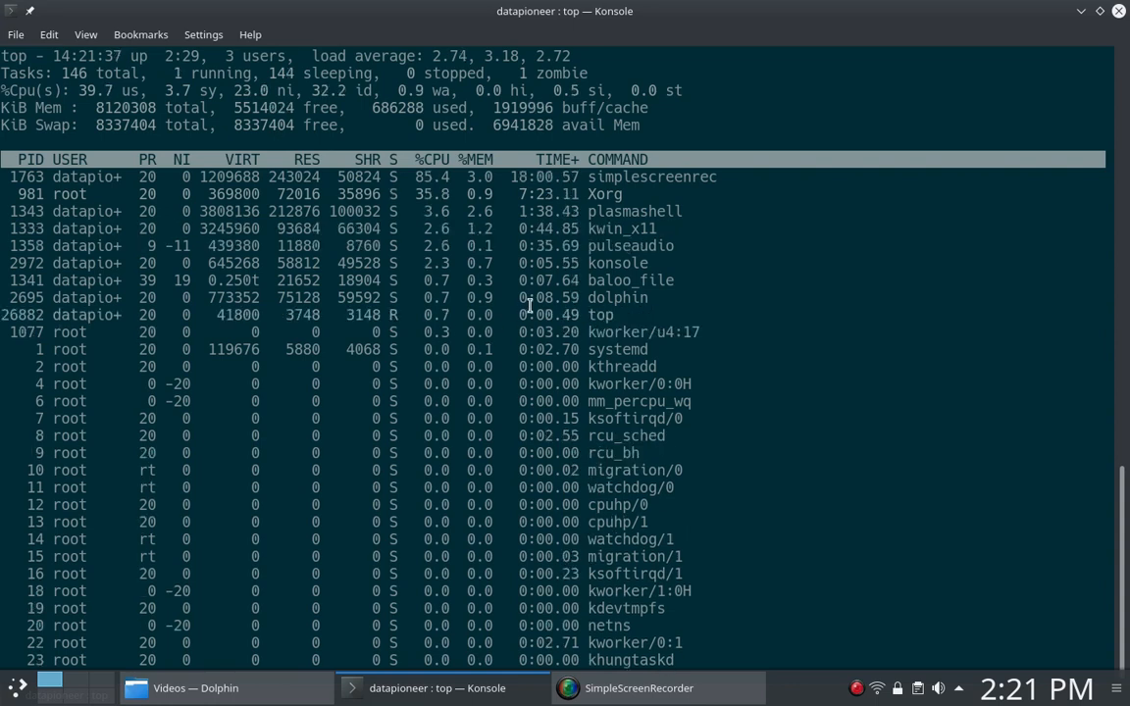
pyautogui.moveTo(589, 291)
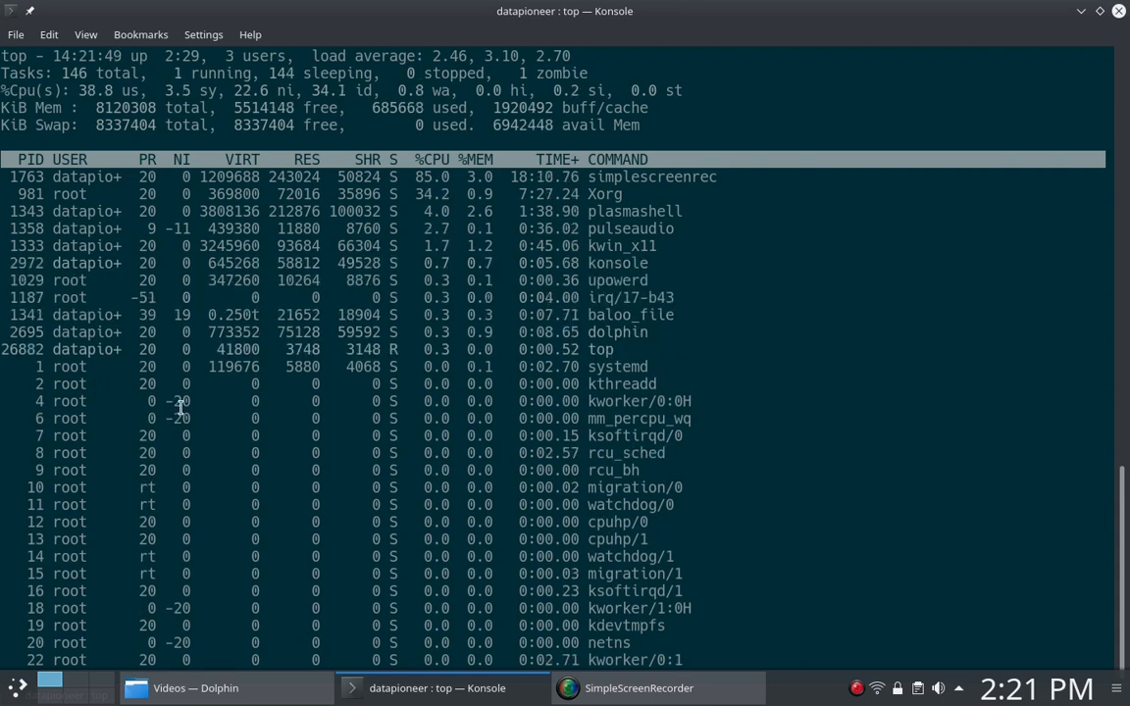
# Quit top with q and clear the terminal back to an empty prompt
pyautogui.press('q')
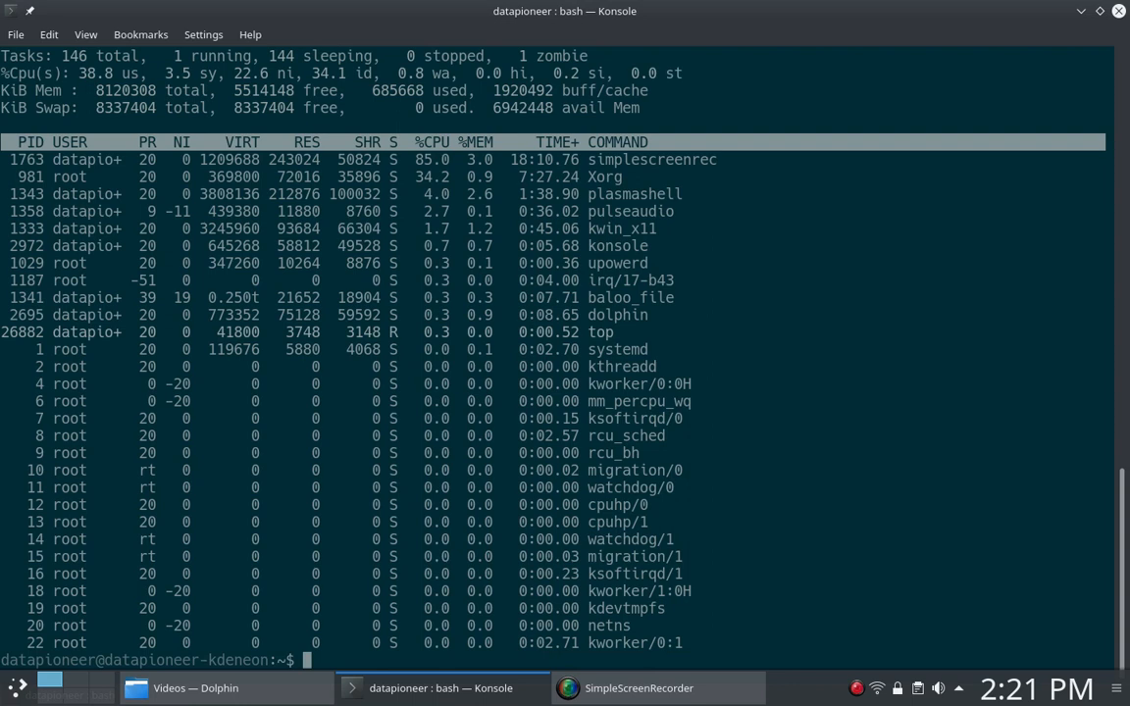
pyautogui.press('q')
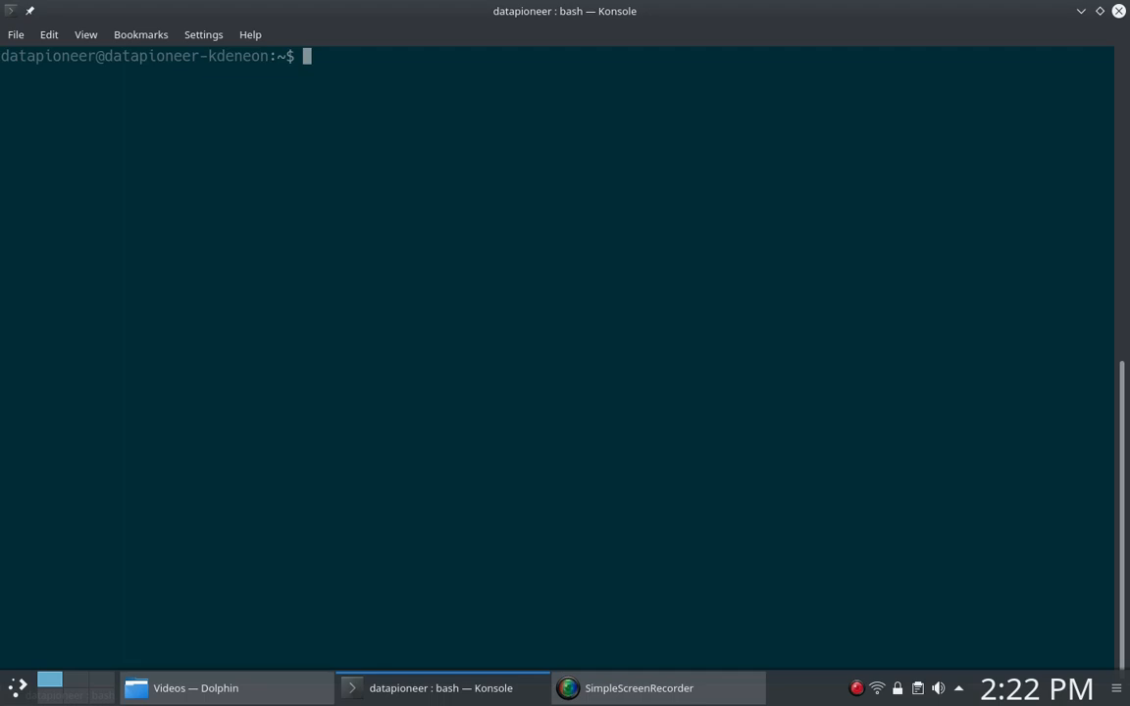
# Search apt for htop (2.0.1 in xenial-updates) and run whereis htop, finding no installed location
pyautogui.write('sudo apt searc')
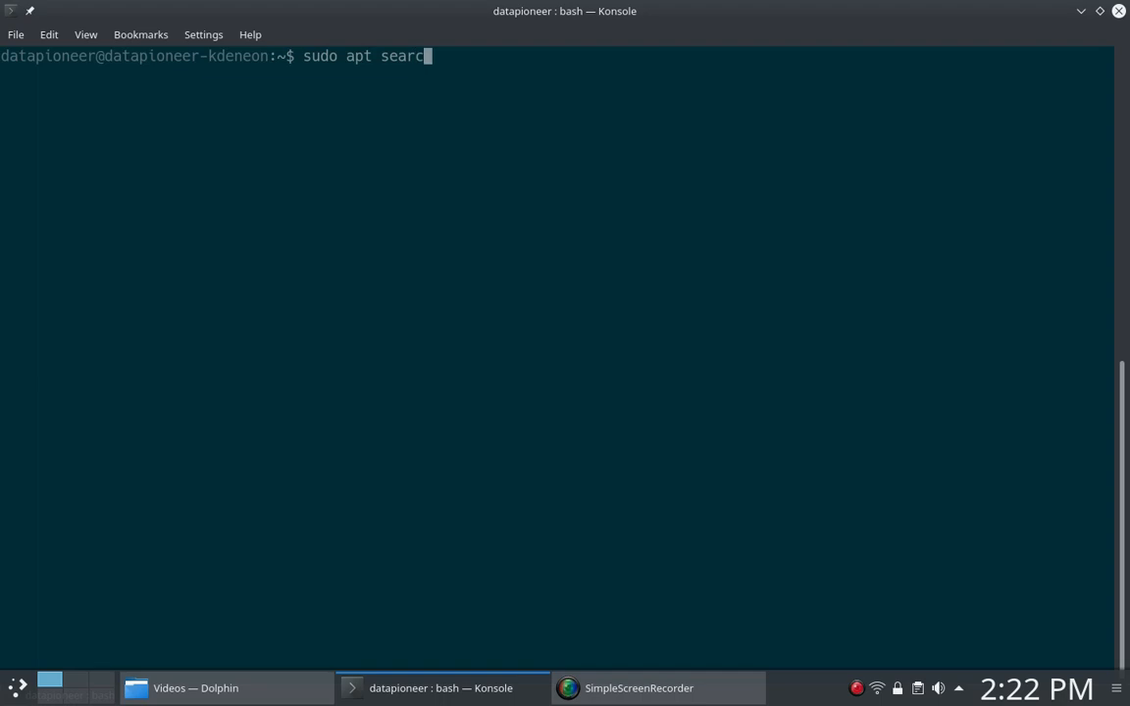
pyautogui.write('htop')
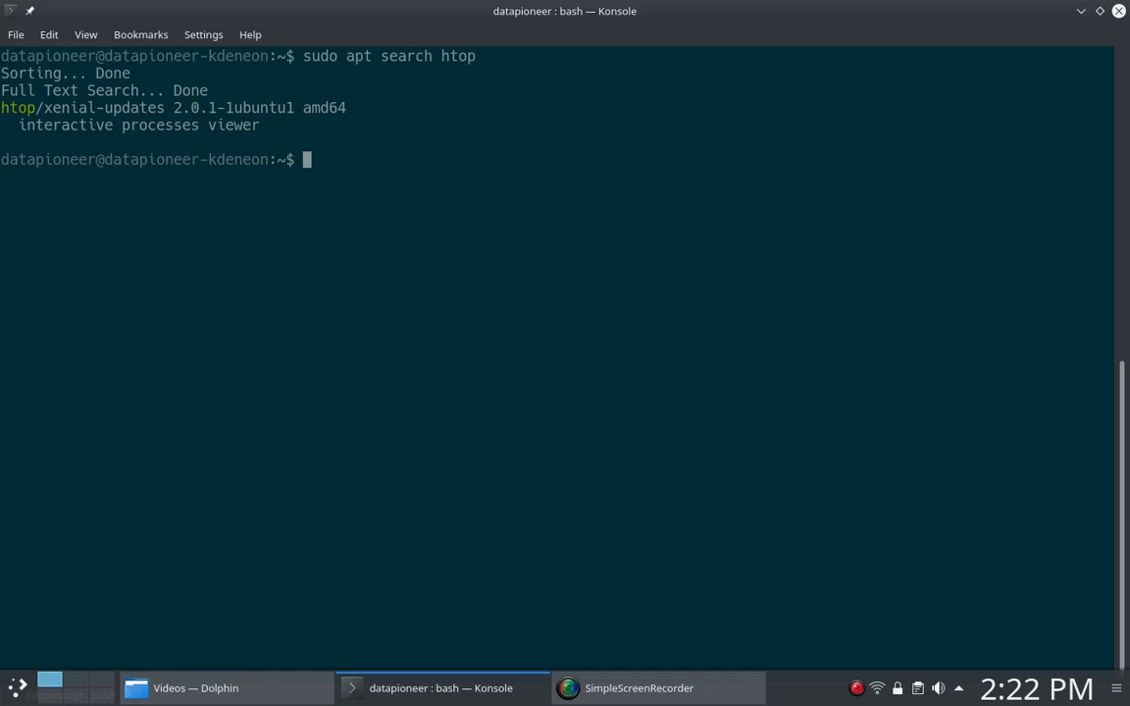
pyautogui.write('whereis htop')
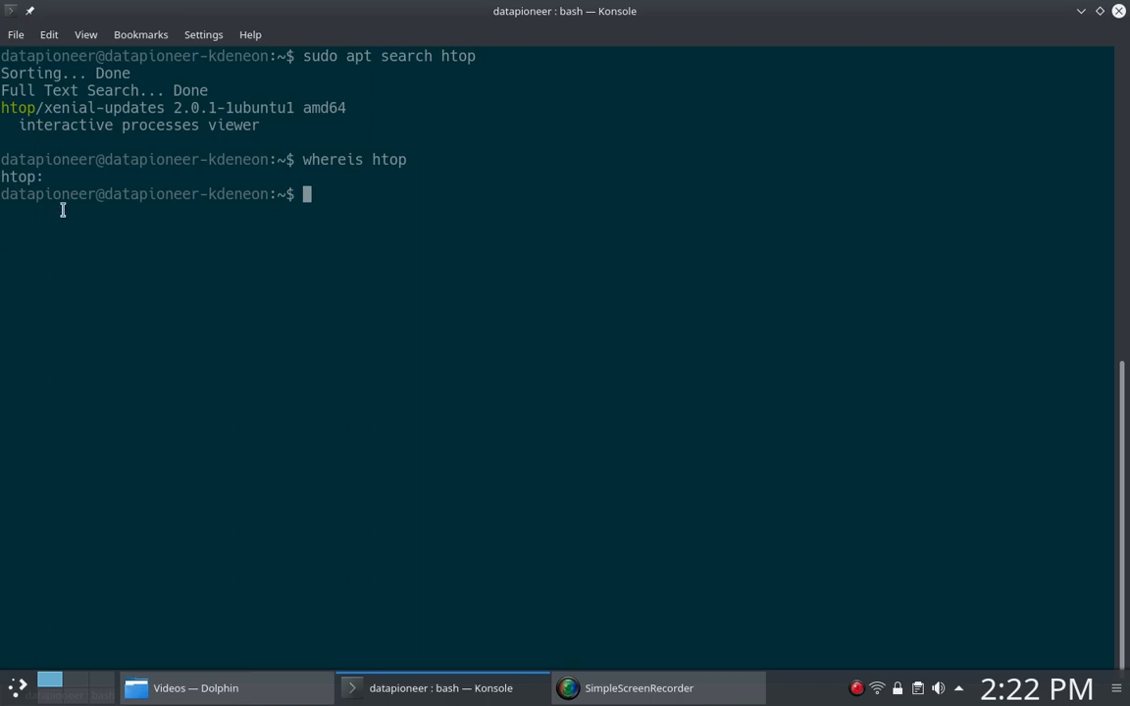
pyautogui.moveTo(82, 110)
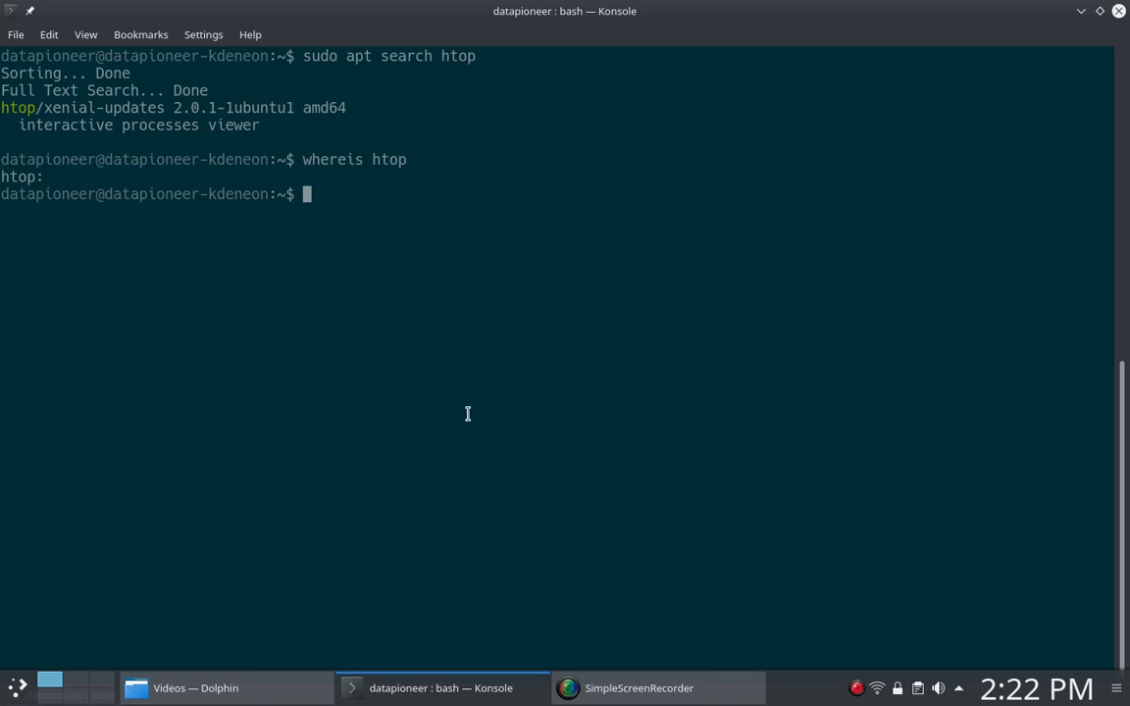
# Install htop 2.0.1 with sudo apt install htop and clear the output afterwards
pyautogui.write('sudo')
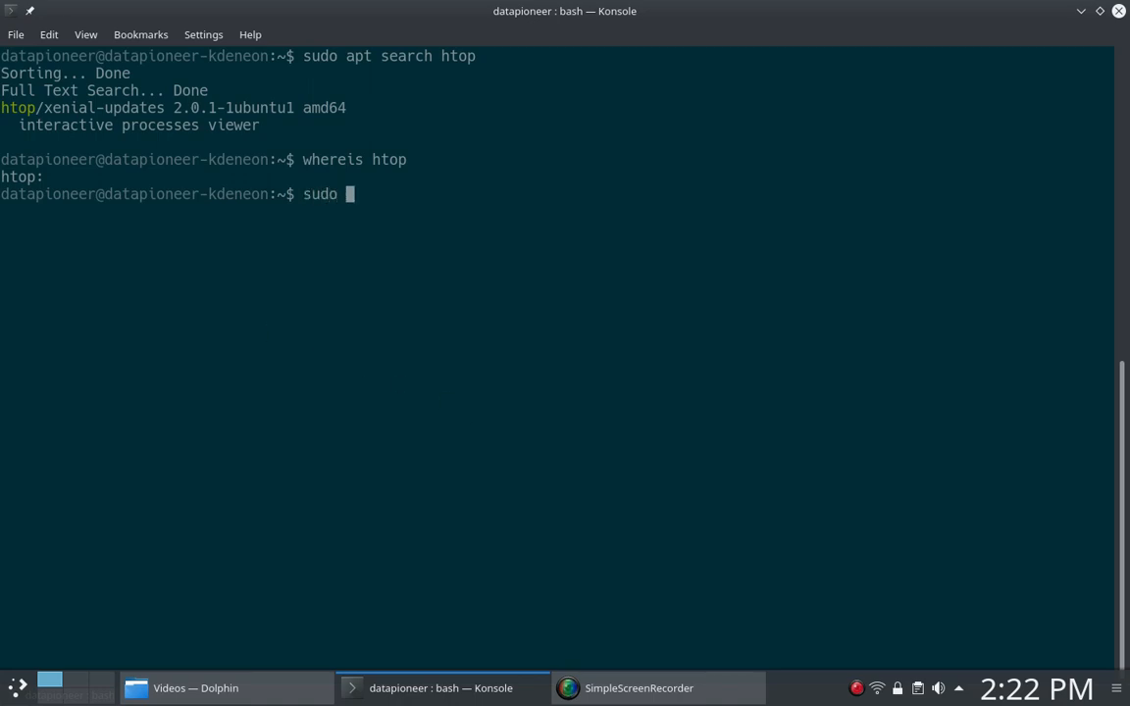
pyautogui.write('apt in')
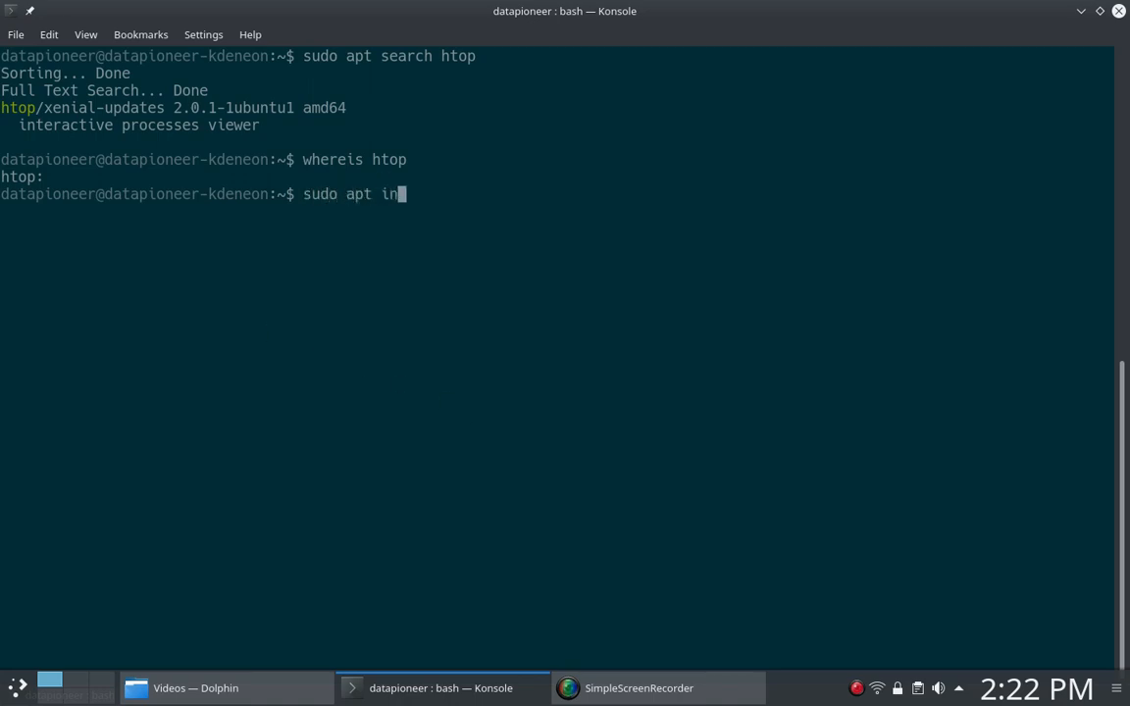
pyautogui.write('stall htop')
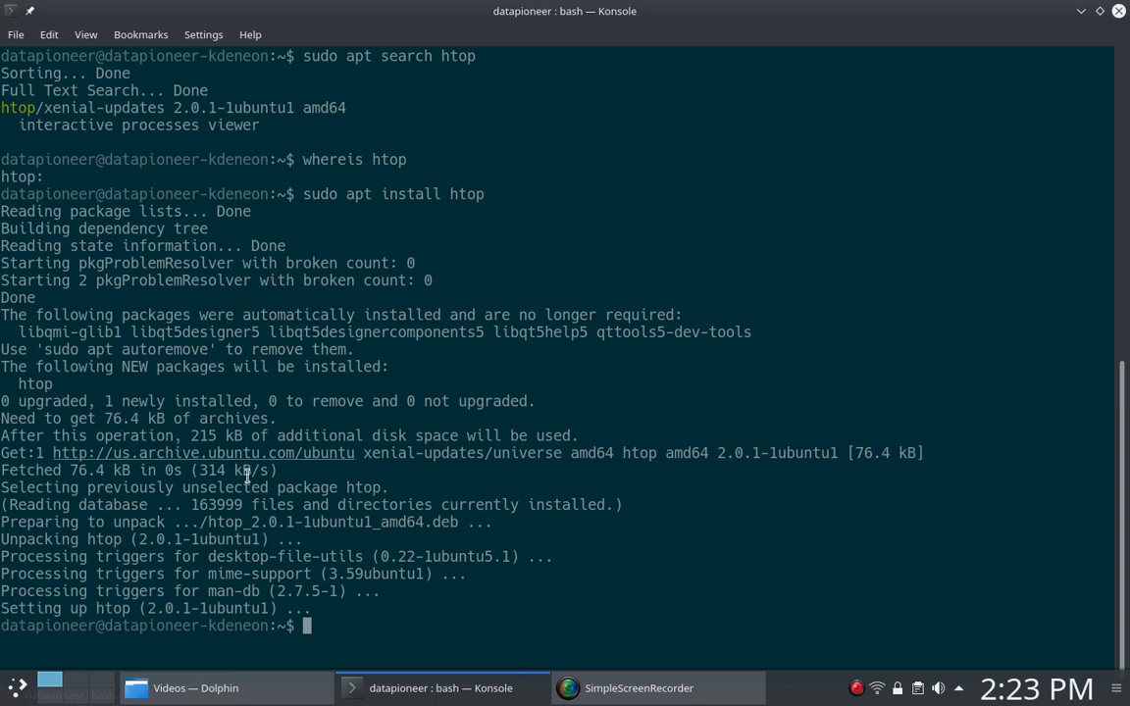
pyautogui.moveTo(763, 545)
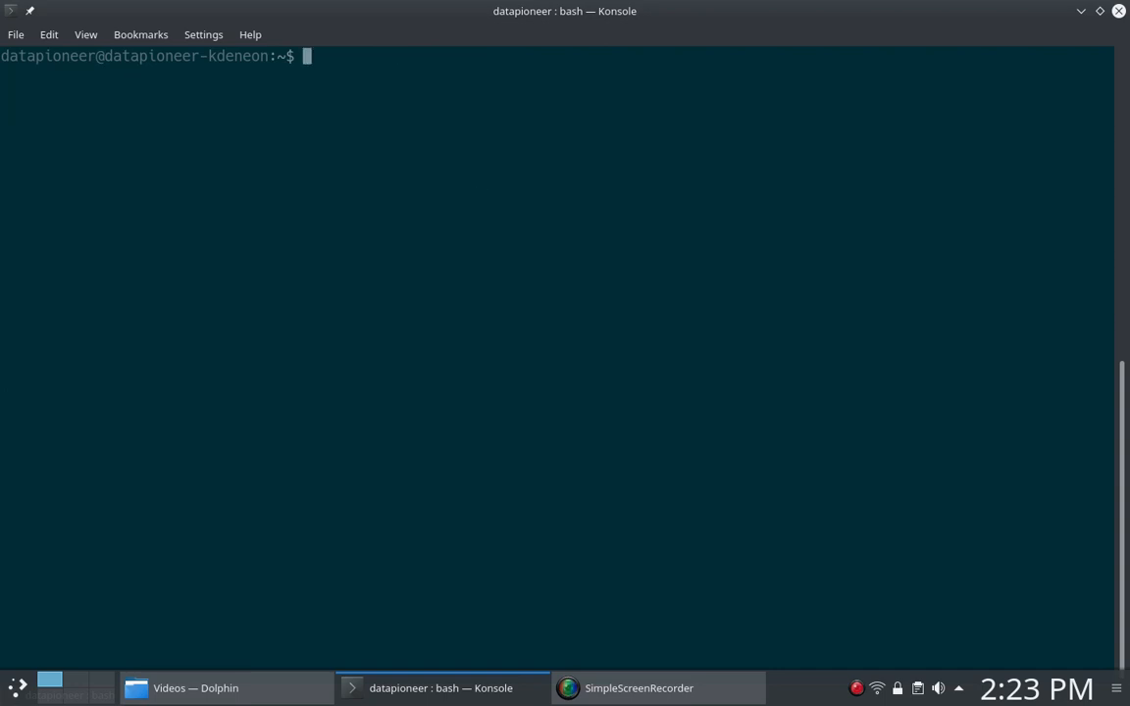
# Run htop, browse its process list, quit, and exit the terminal to the KDE Neon desktop
pyautogui.write('htop')
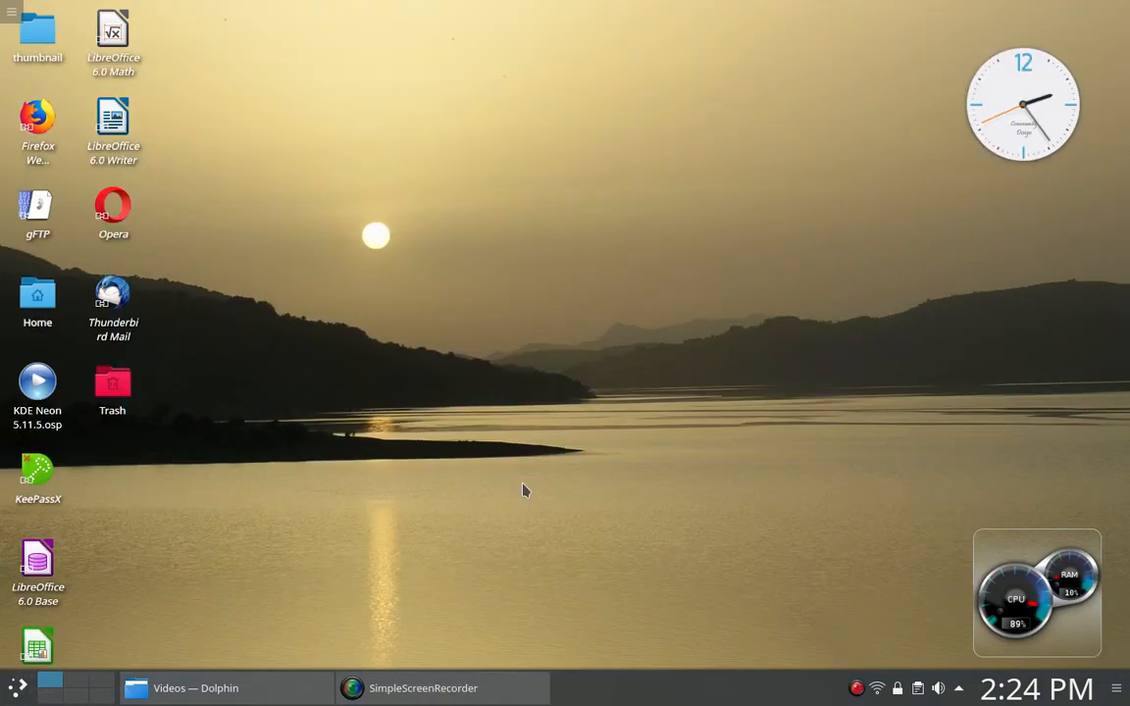
pyautogui.moveTo(499, 585)
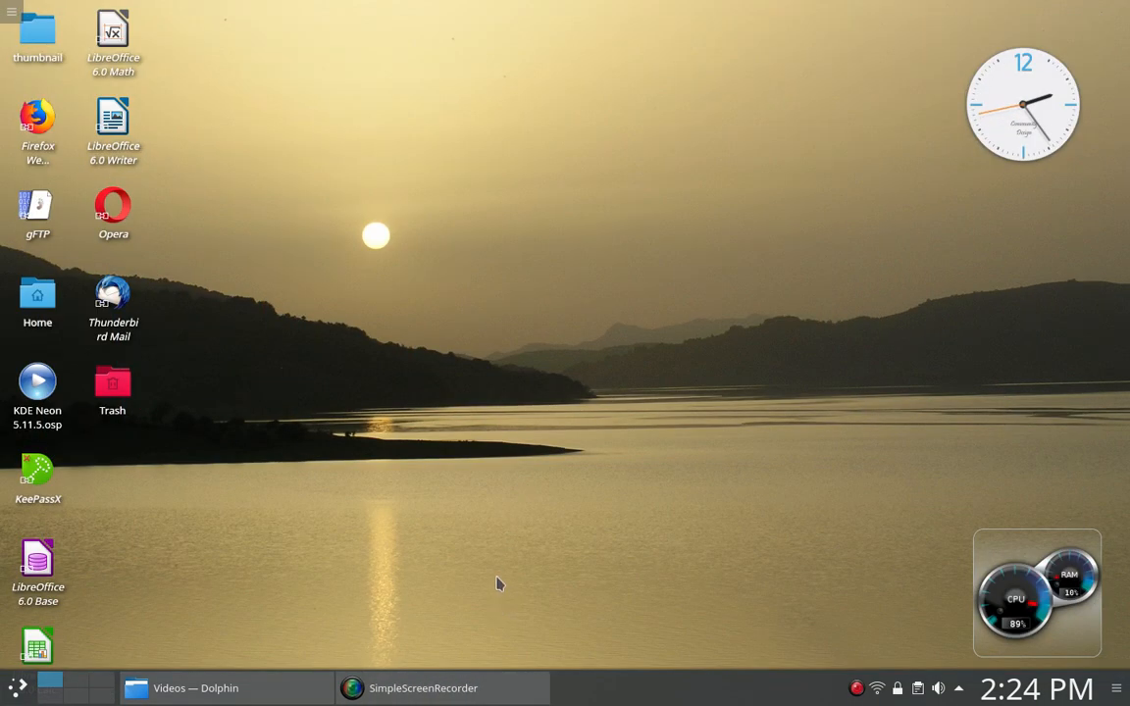
pyautogui.moveTo(475, 569)
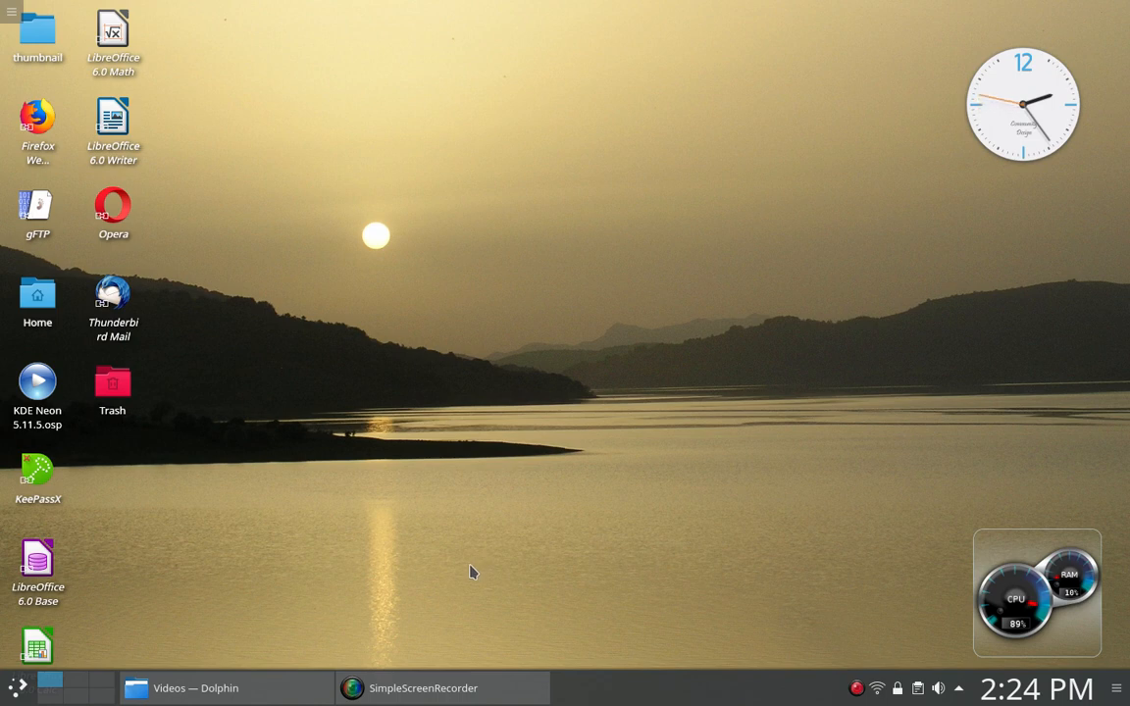
pyautogui.moveTo(471, 569)
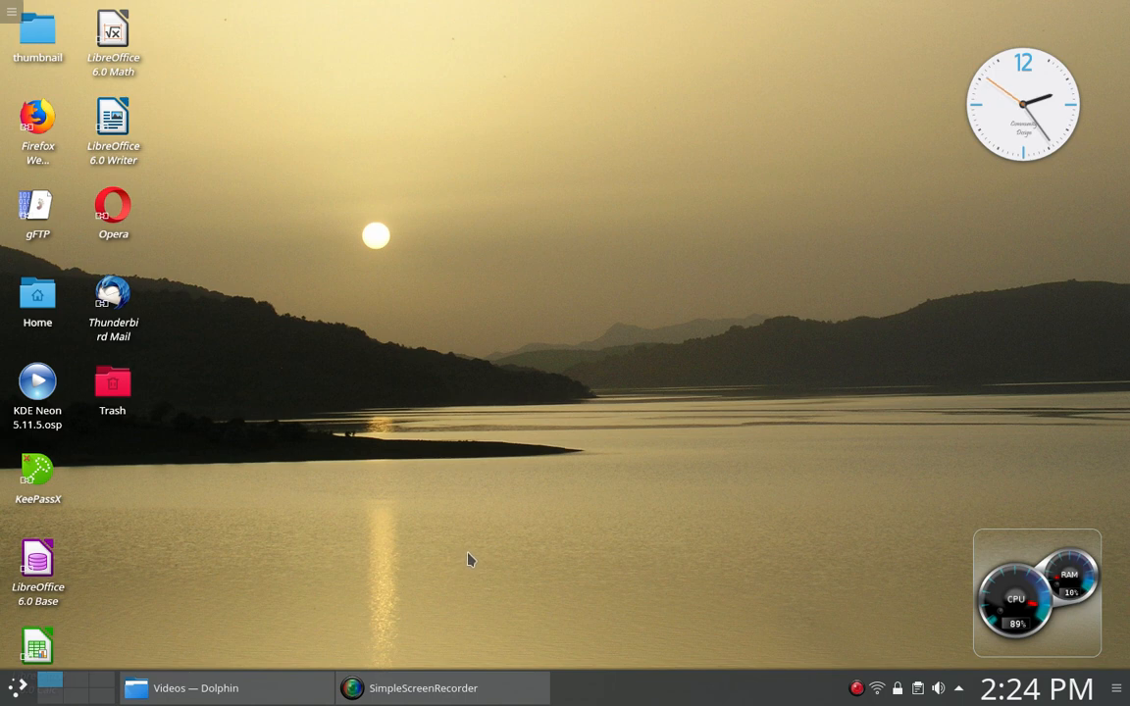
pyautogui.moveTo(471, 609)
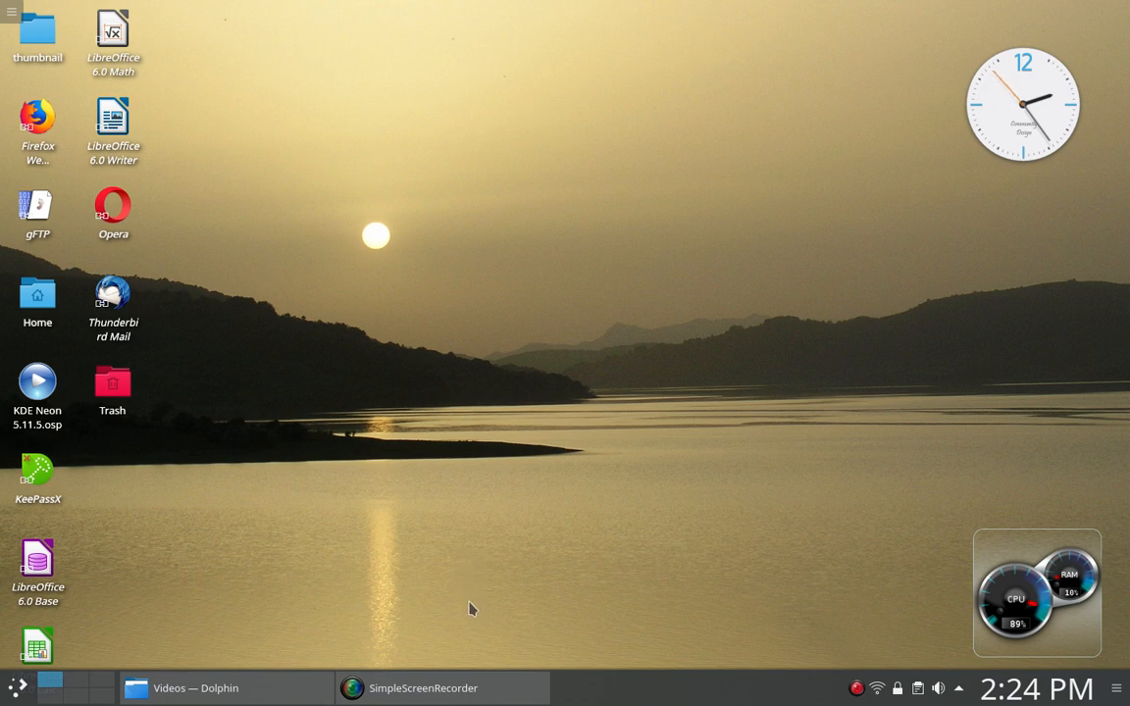